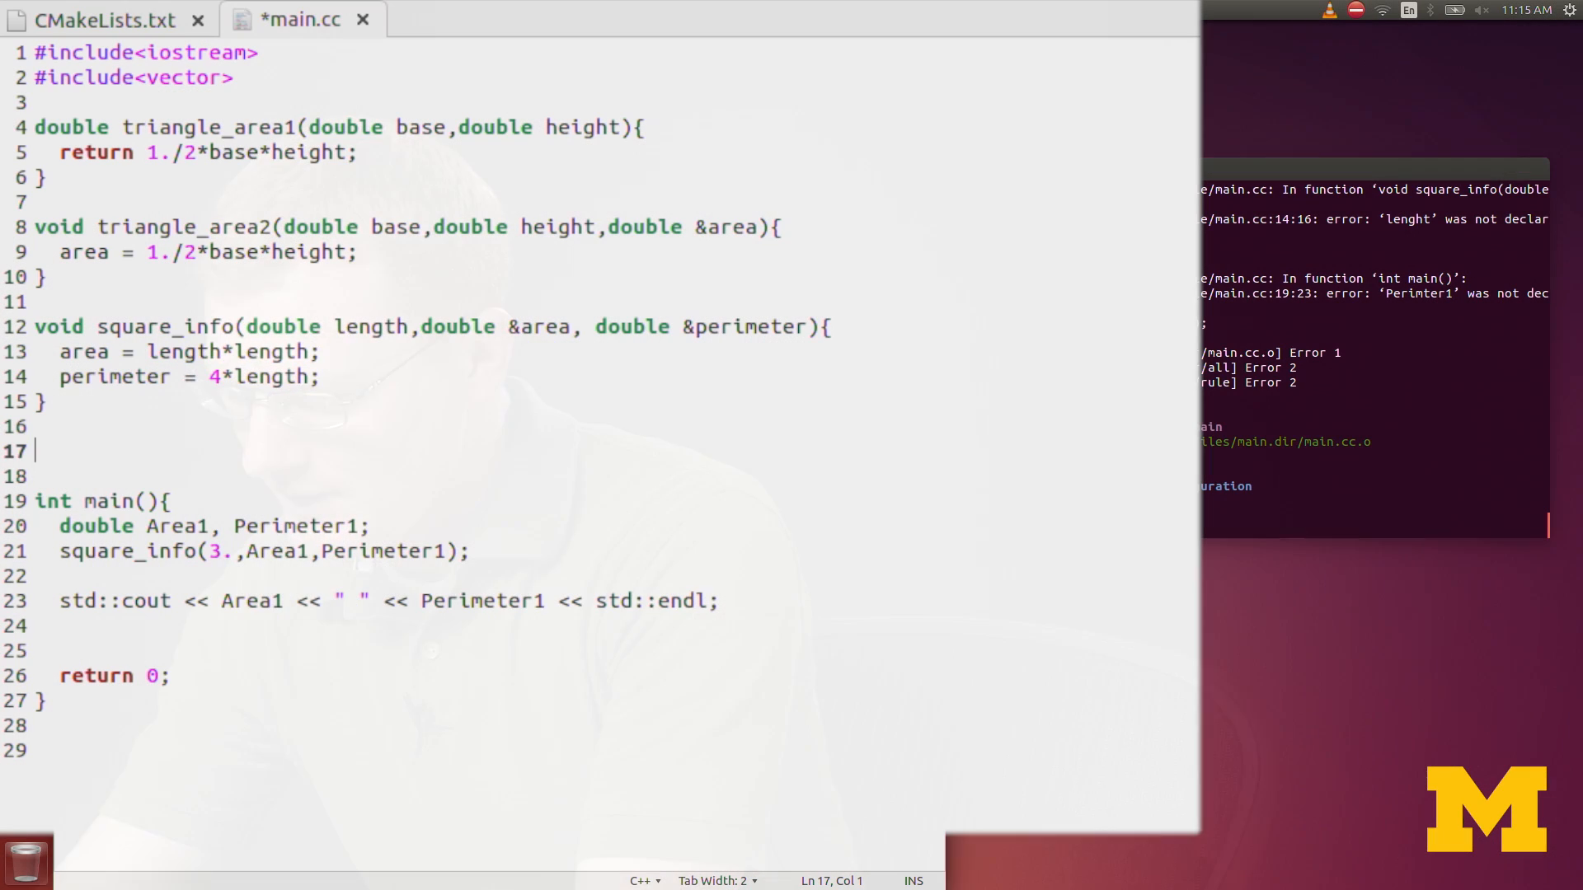
Step: On line 17, write the header void print_vec(std::vector<double> out){, correcting a typo
{"action": "type", "text": "void"}
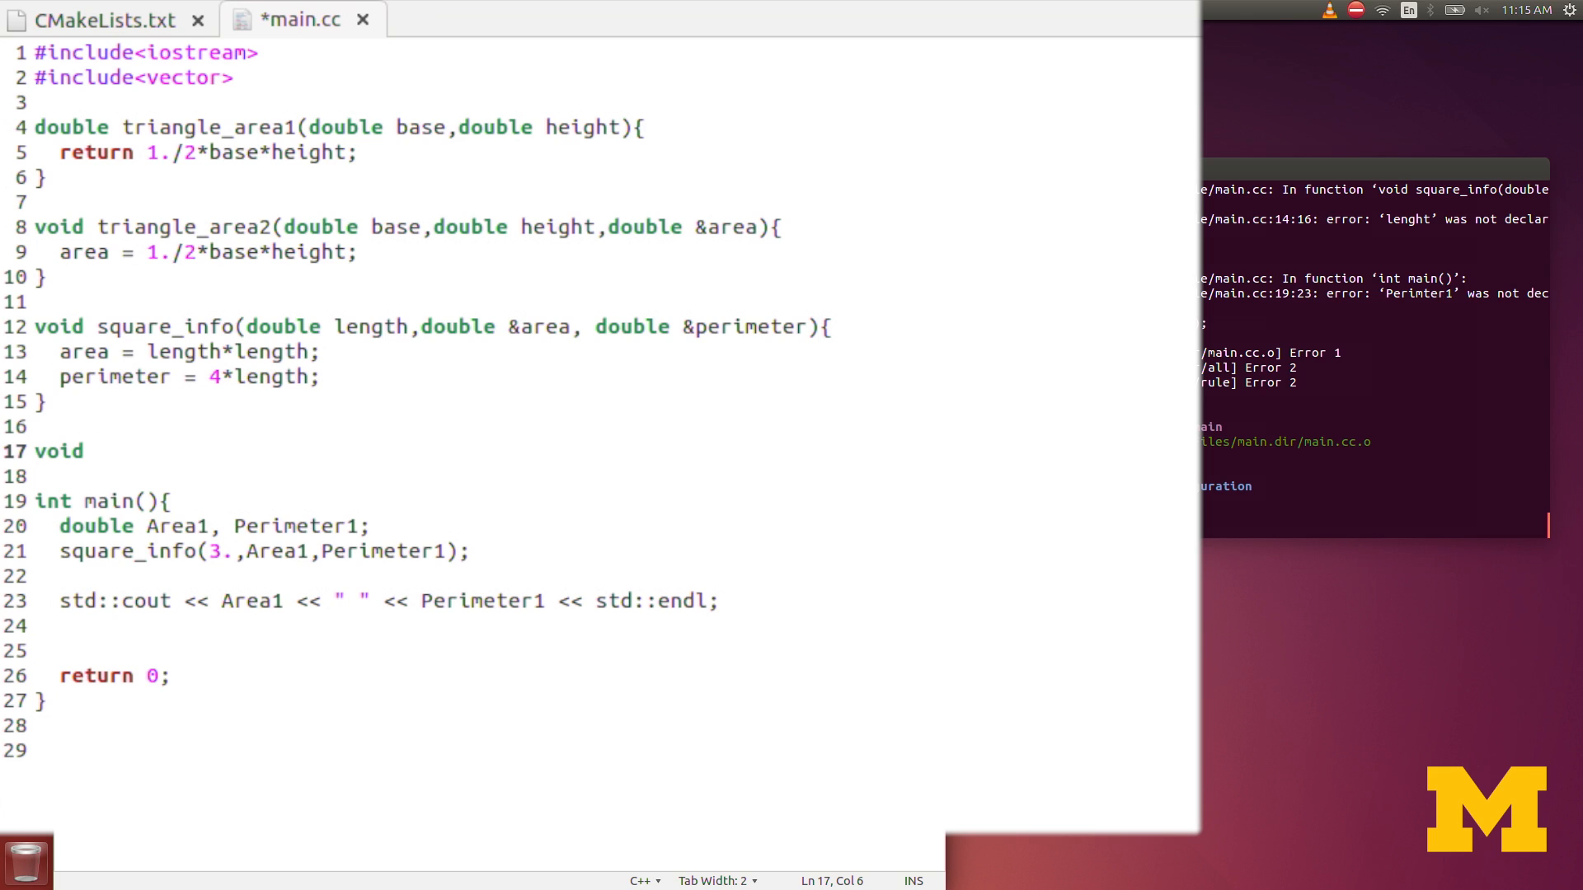
{"action": "type", "text": "print_v"}
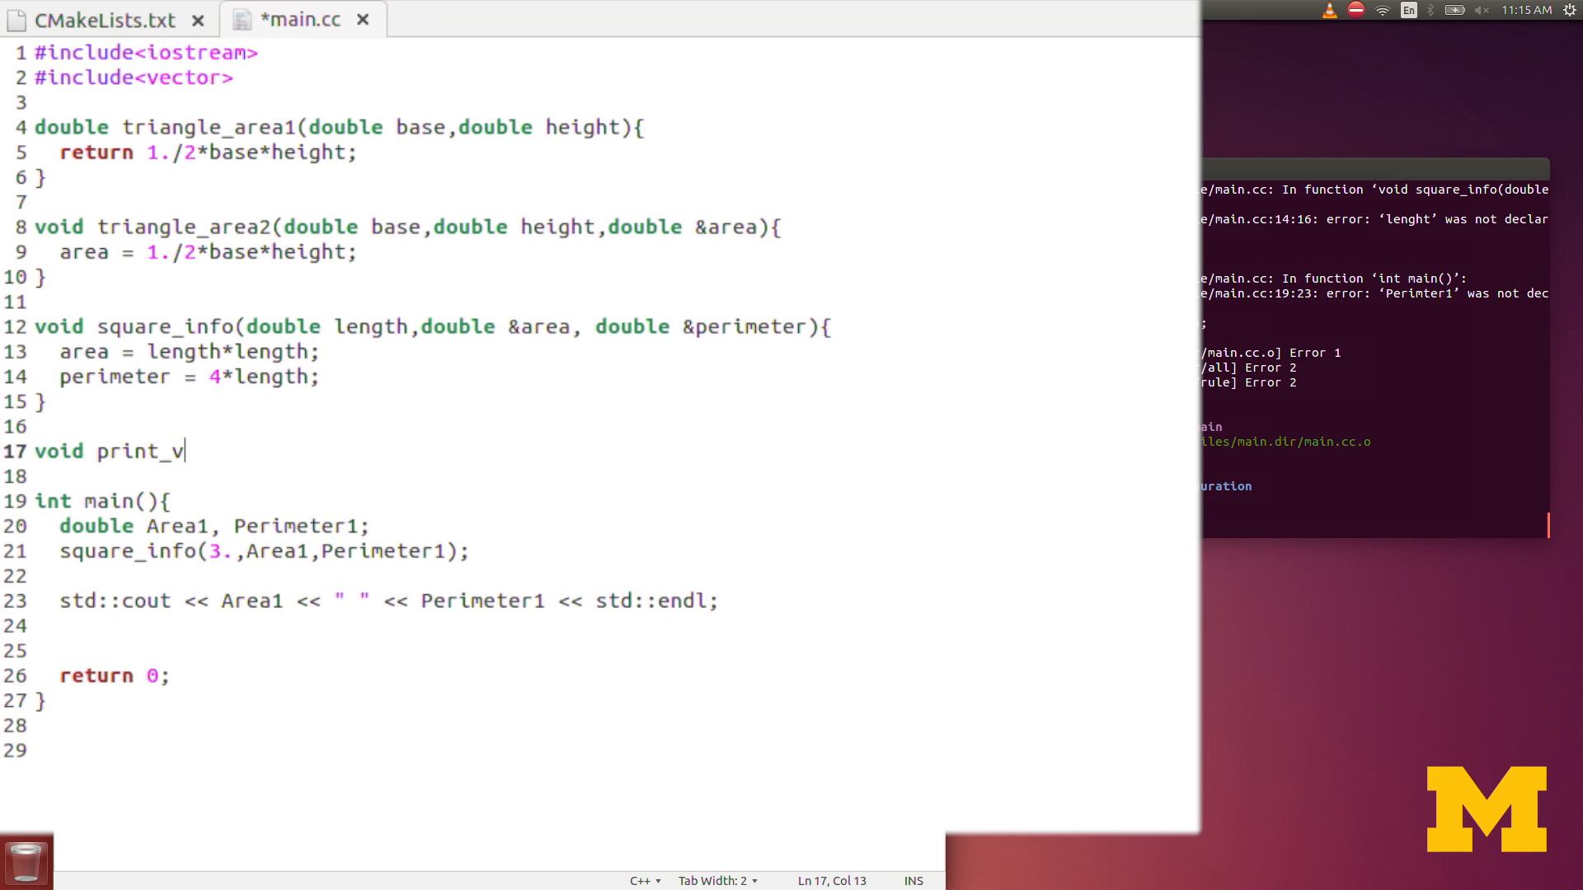
{"action": "type", "text": "ec("}
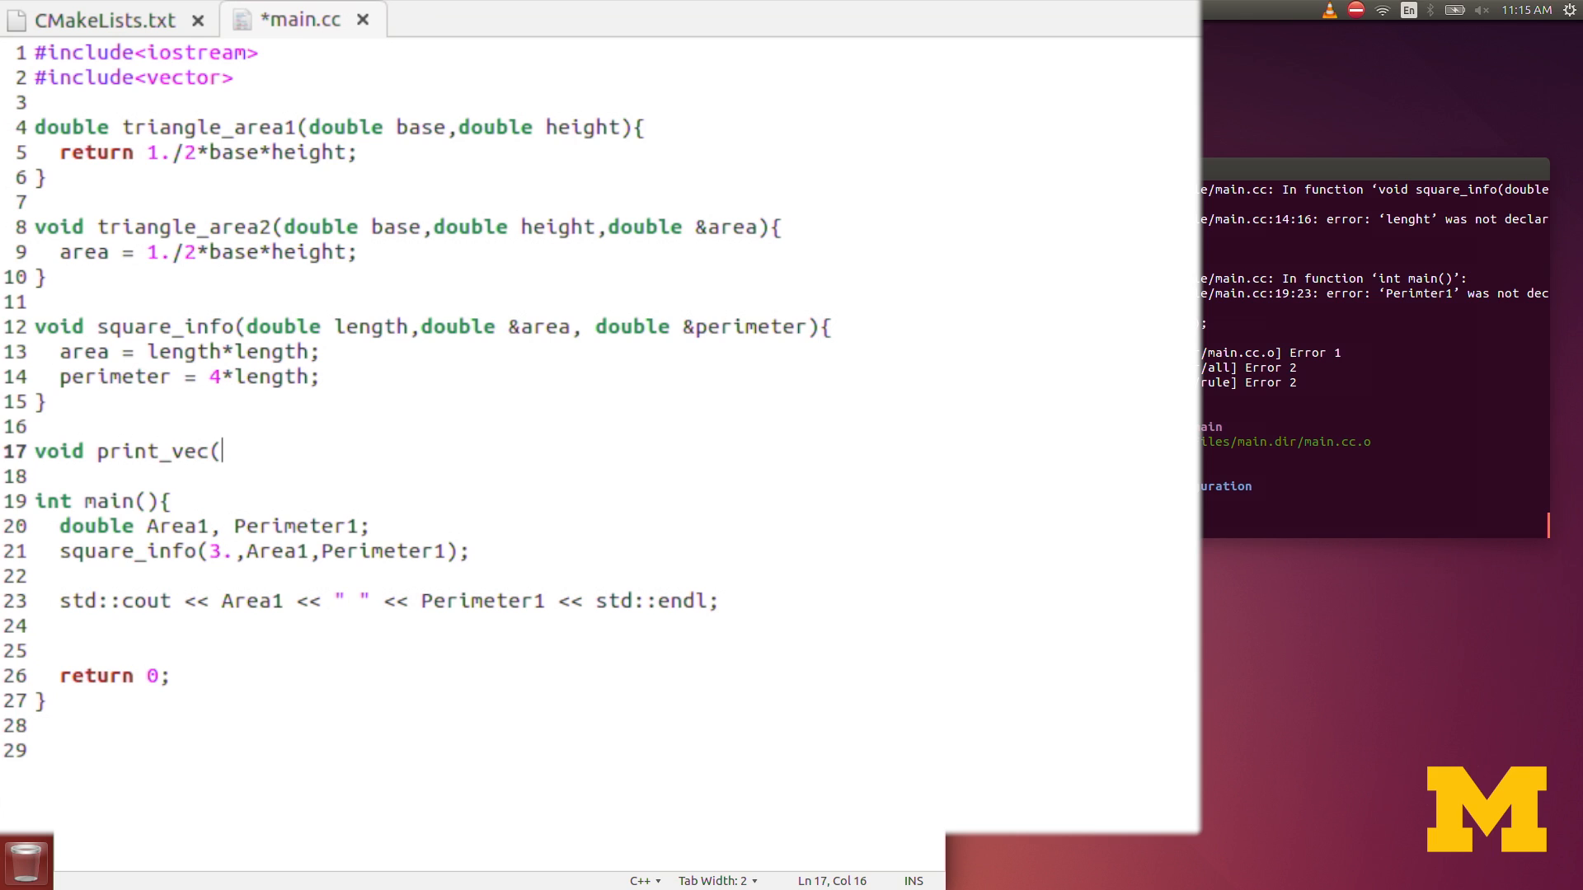
{"action": "type", "text": "std::"}
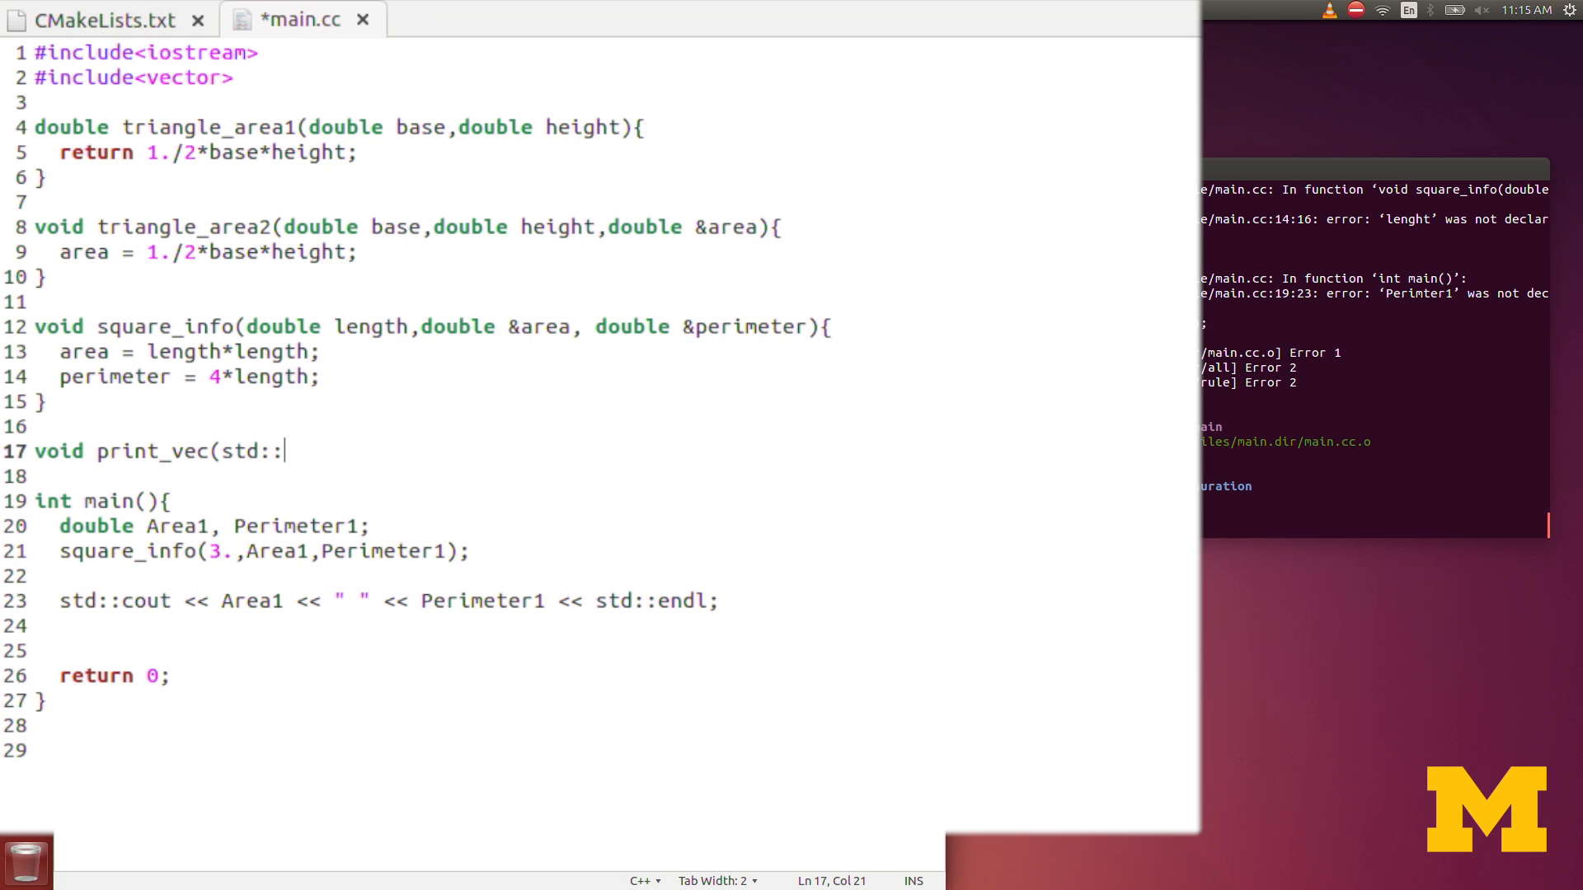
{"action": "type", "text": "vector"}
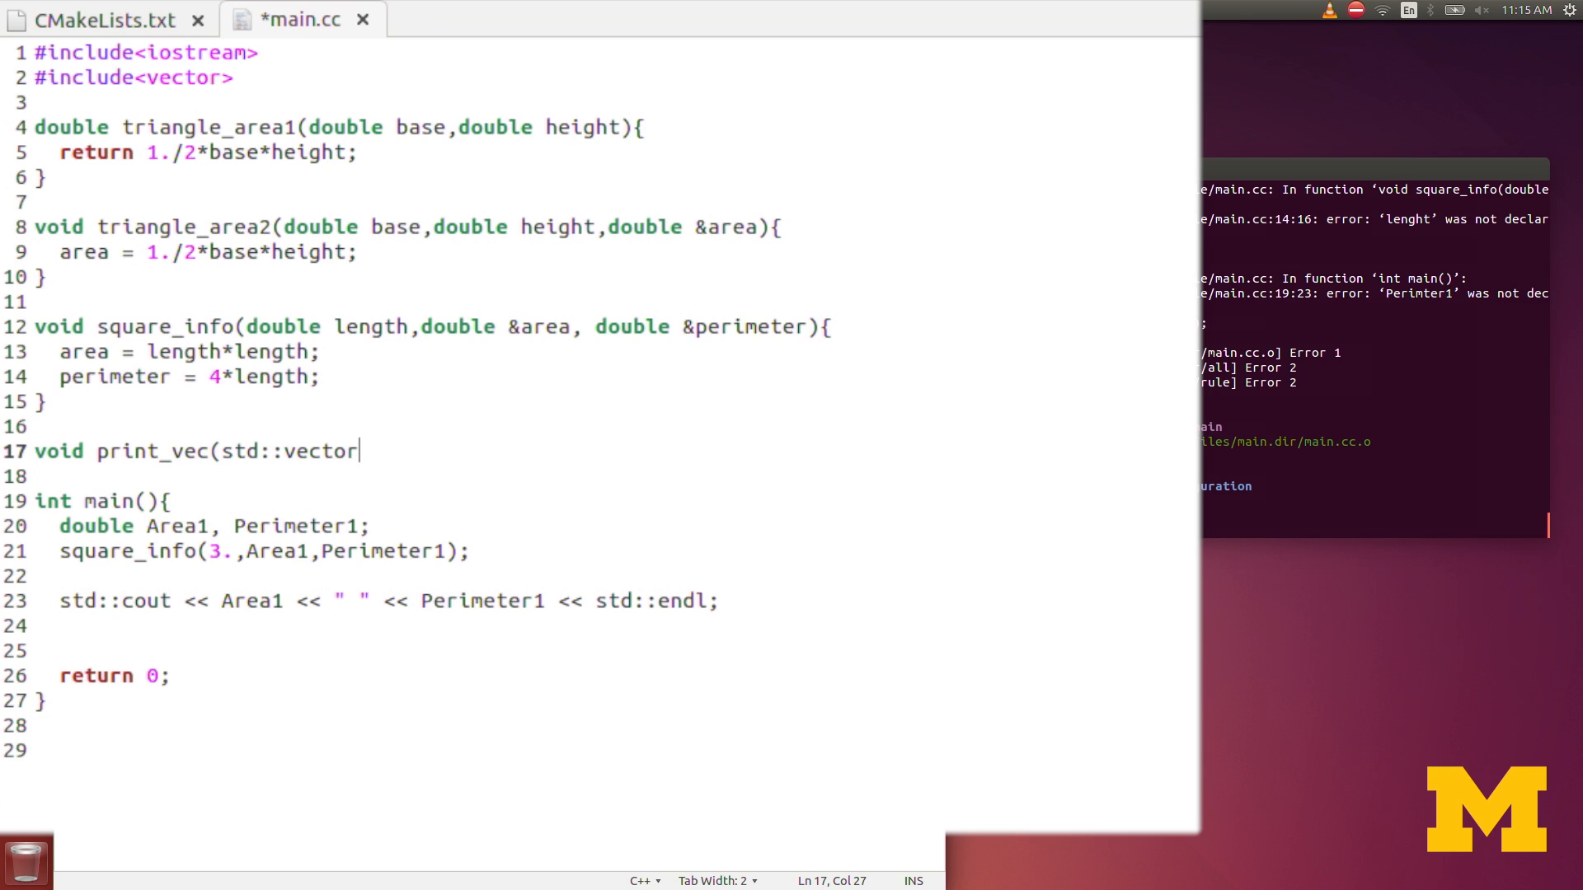
{"action": "type", "text": "<doub"}
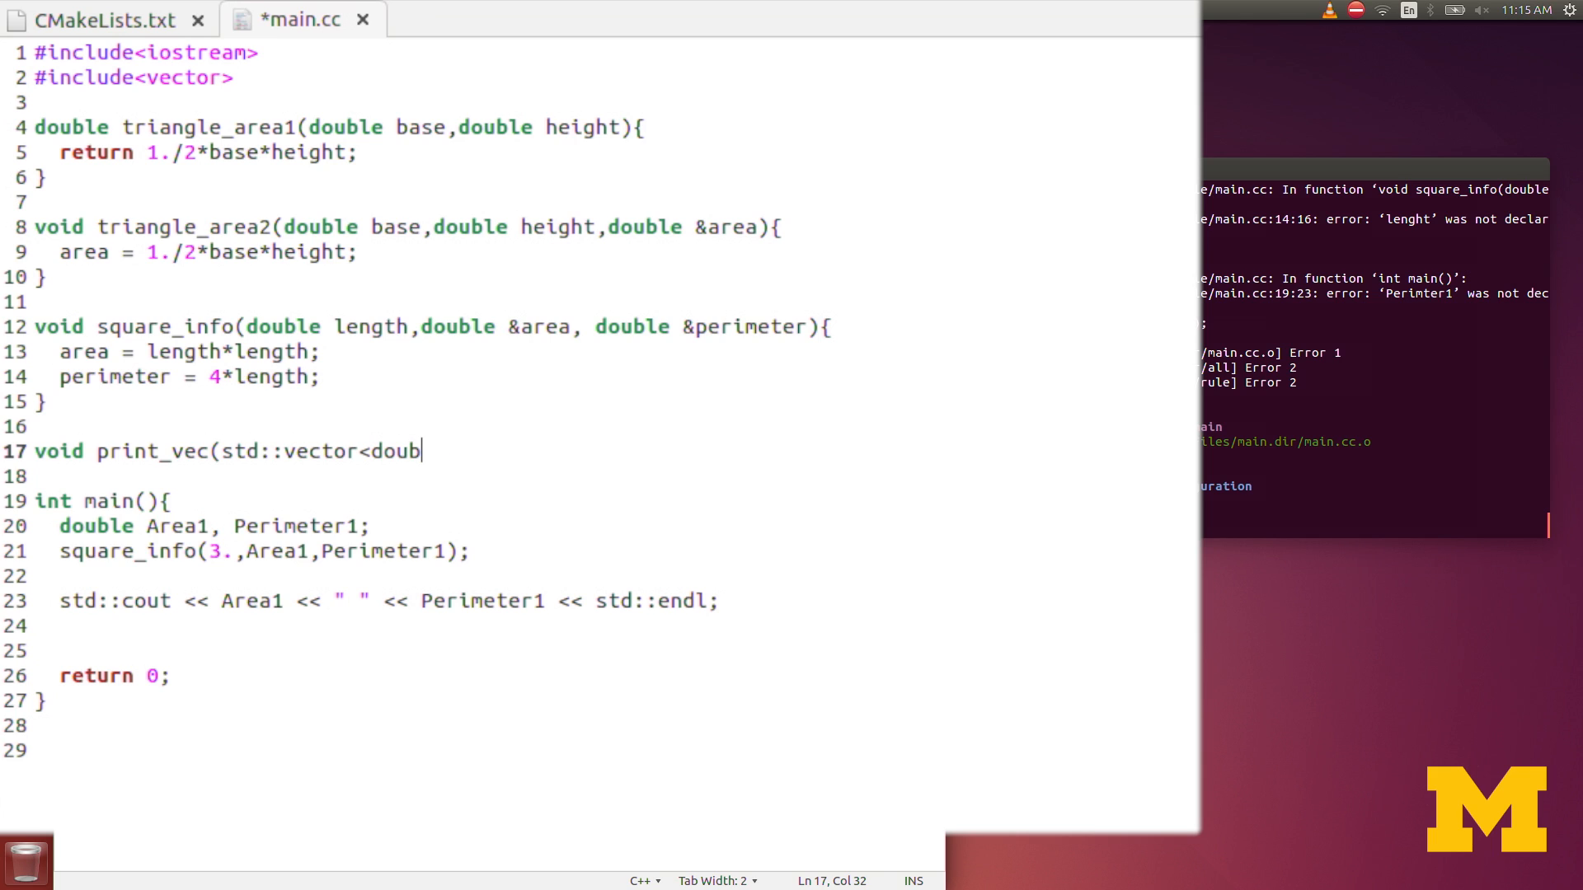
{"action": "type", "text": "le>"}
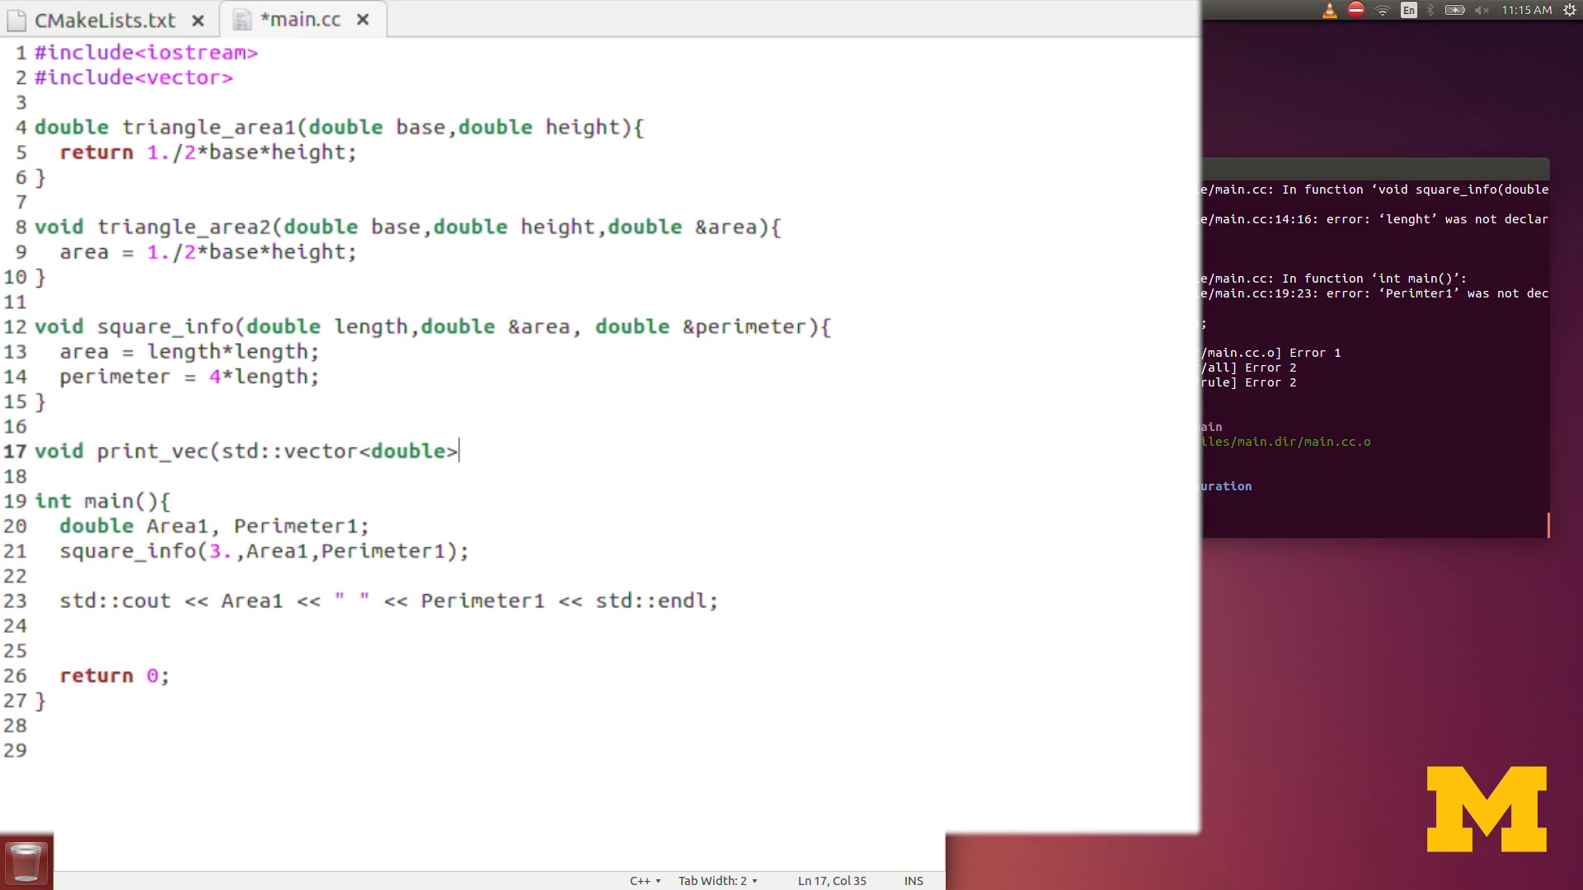
{"action": "type", "text": "o"}
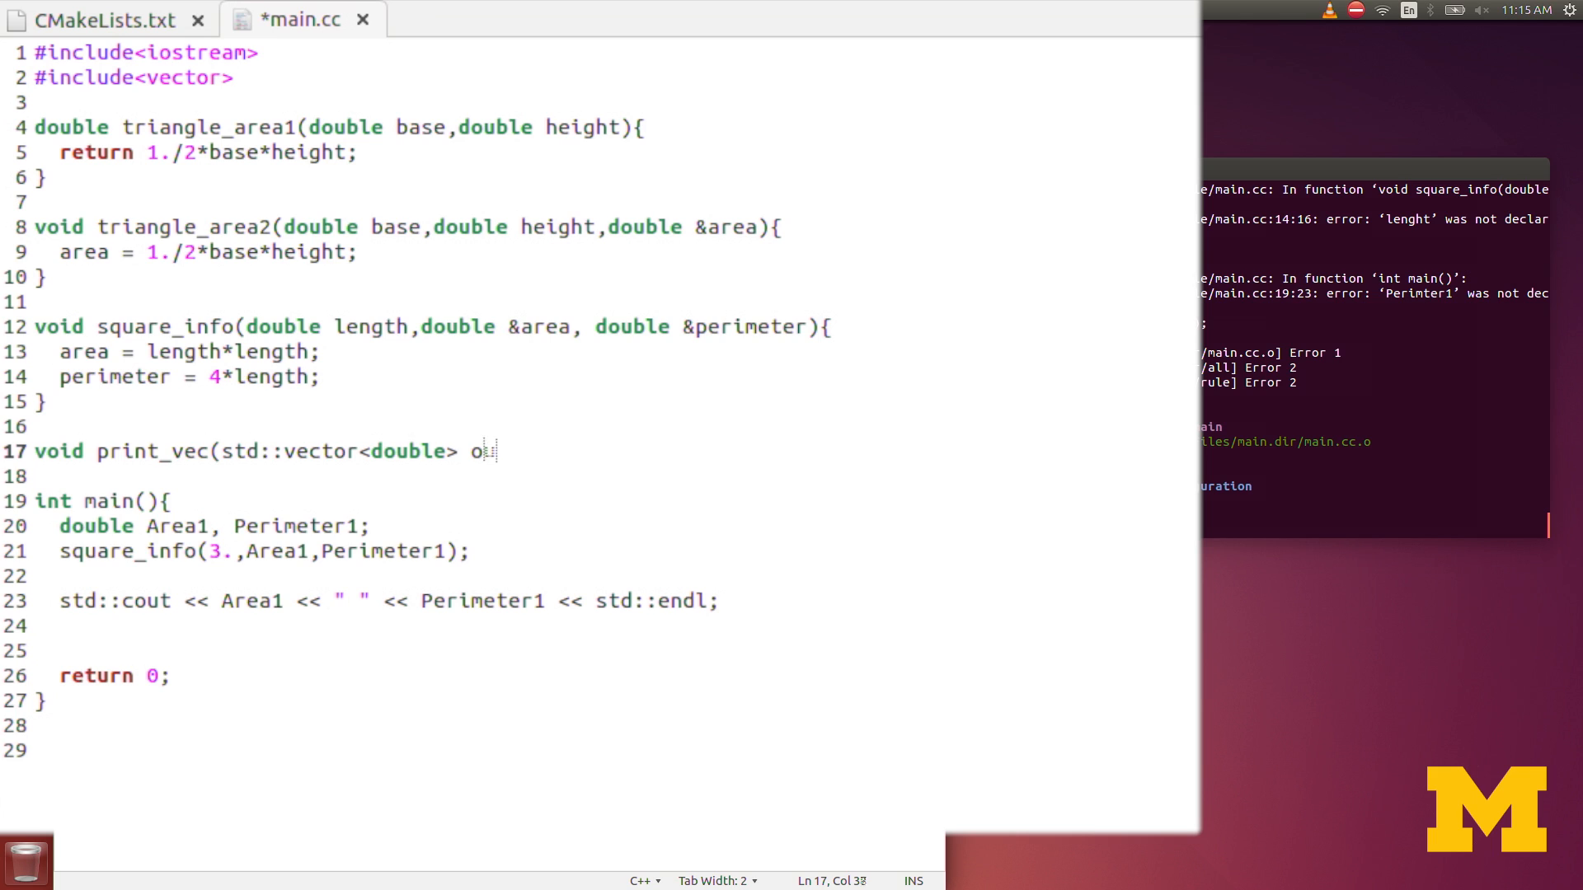
{"action": "key", "text": "BackSpace"}
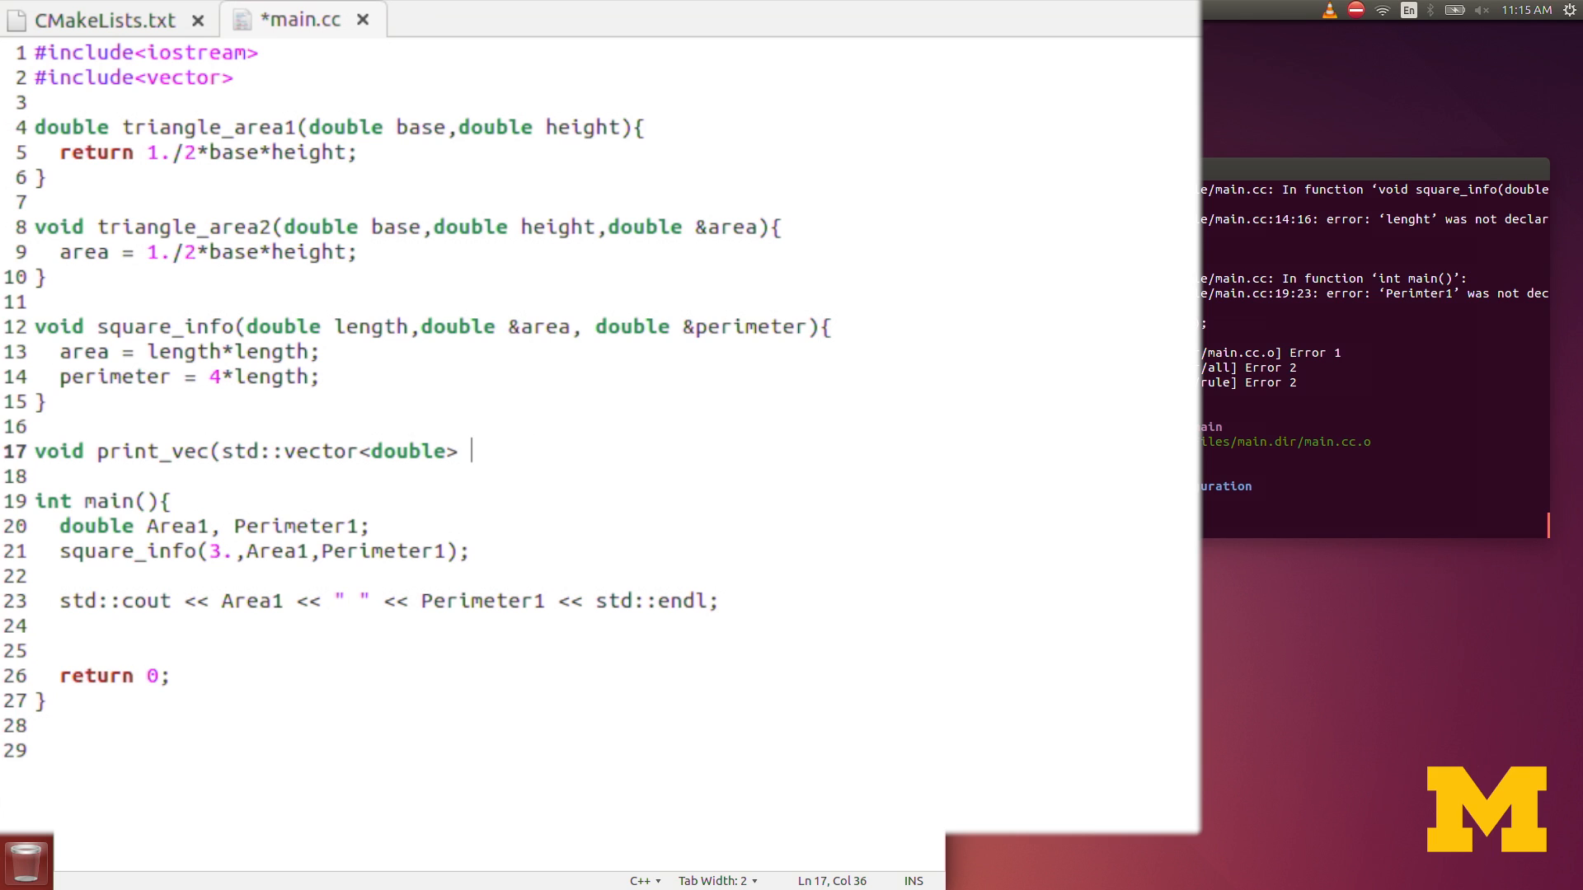
{"action": "type", "text": "out"}
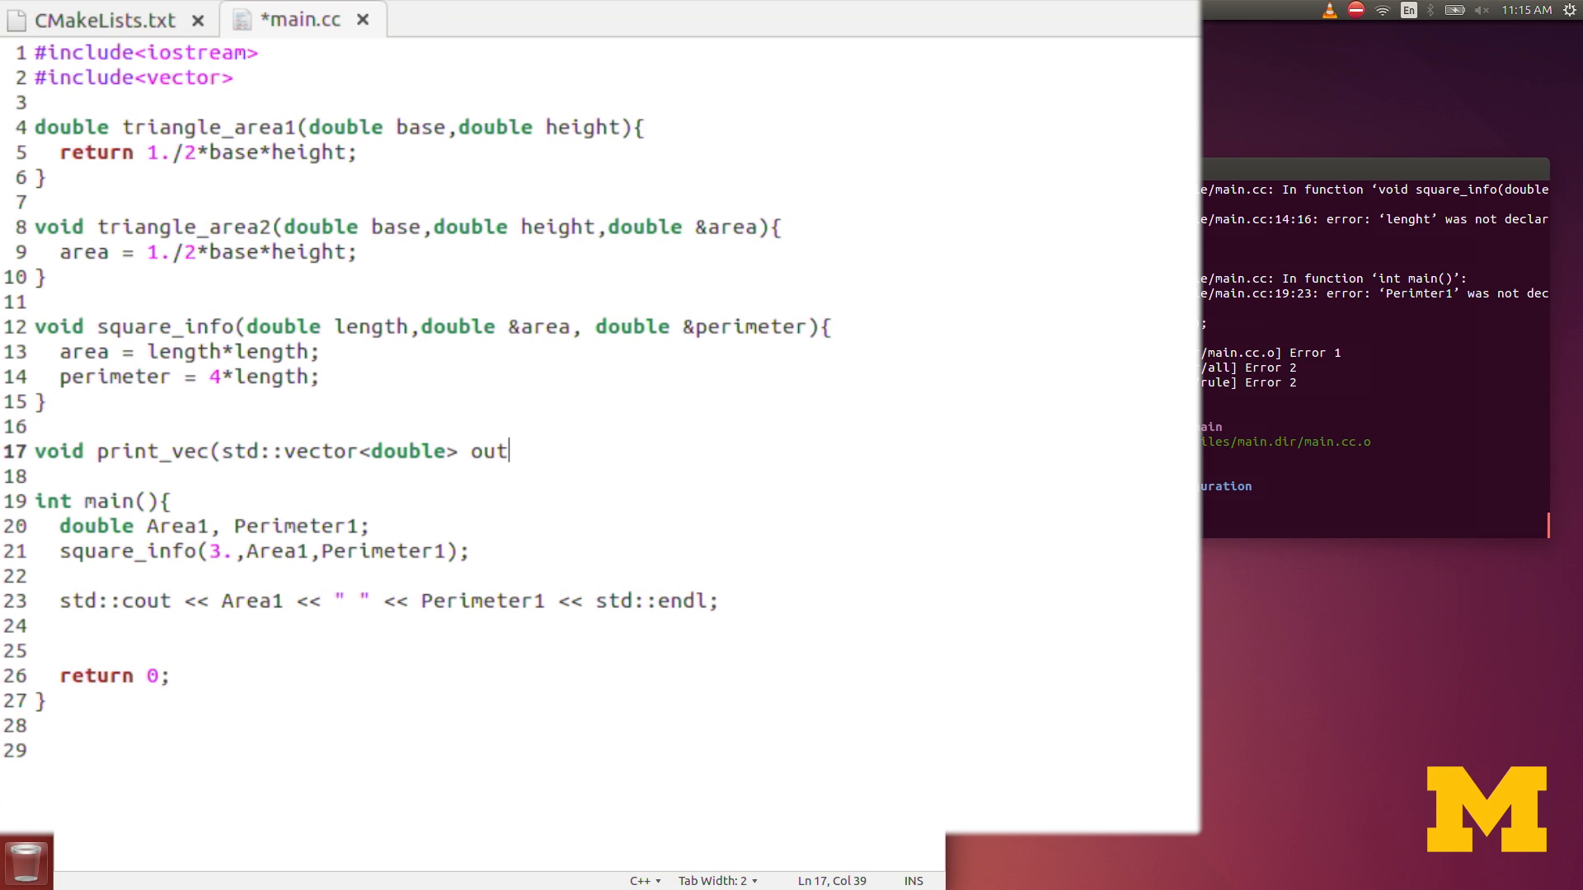
{"action": "type", "text": "){"}
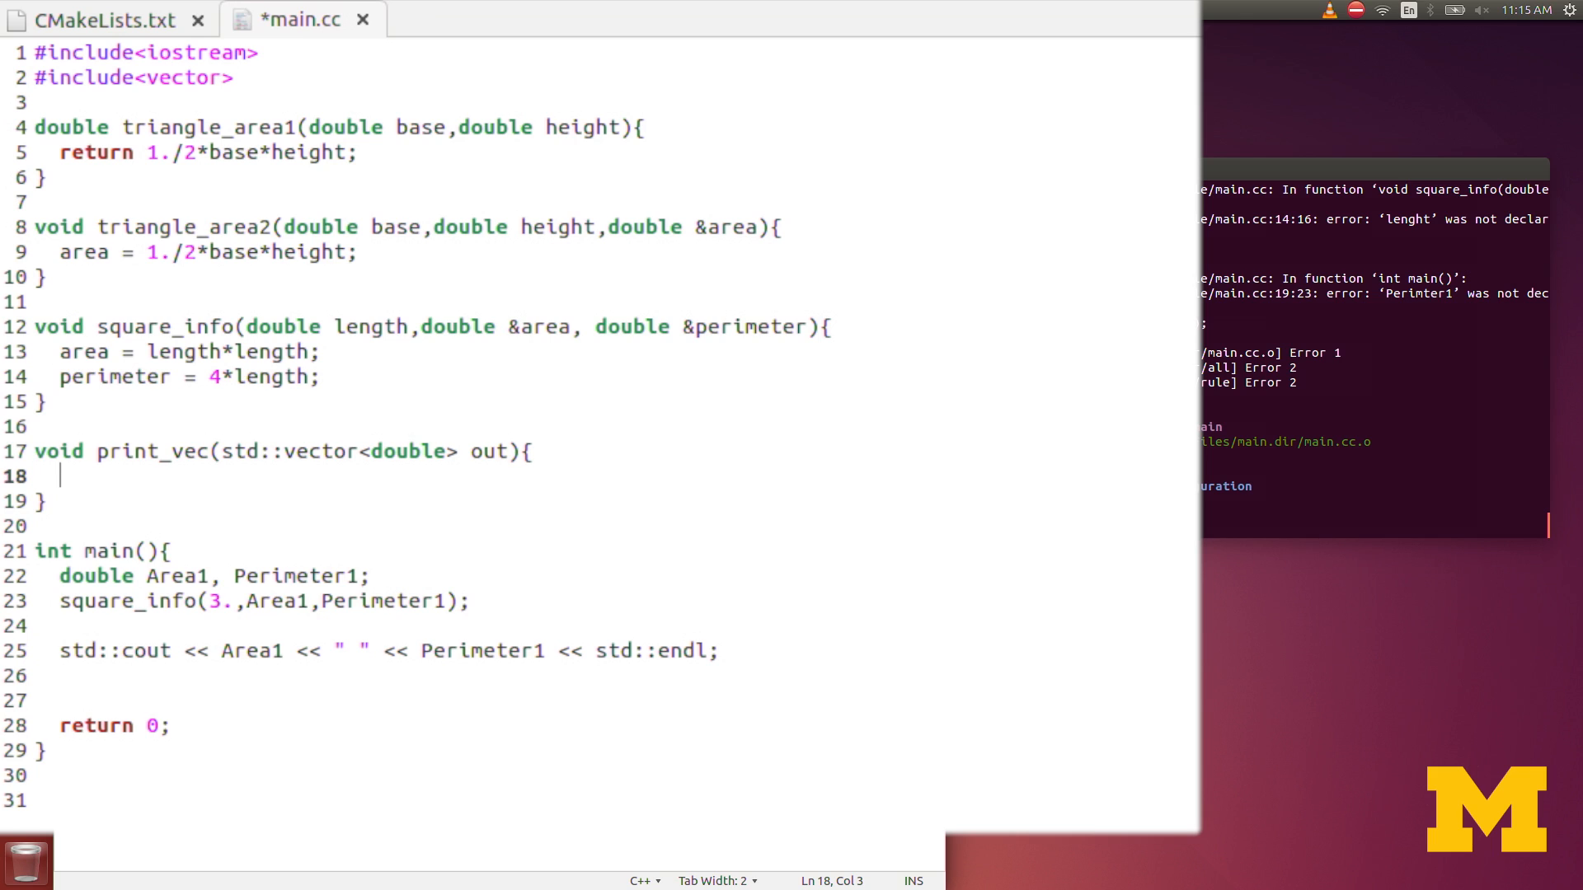
Step: Add a for loop over i from 0 to out.size() inside print_vec
{"action": "type", "text": "for"}
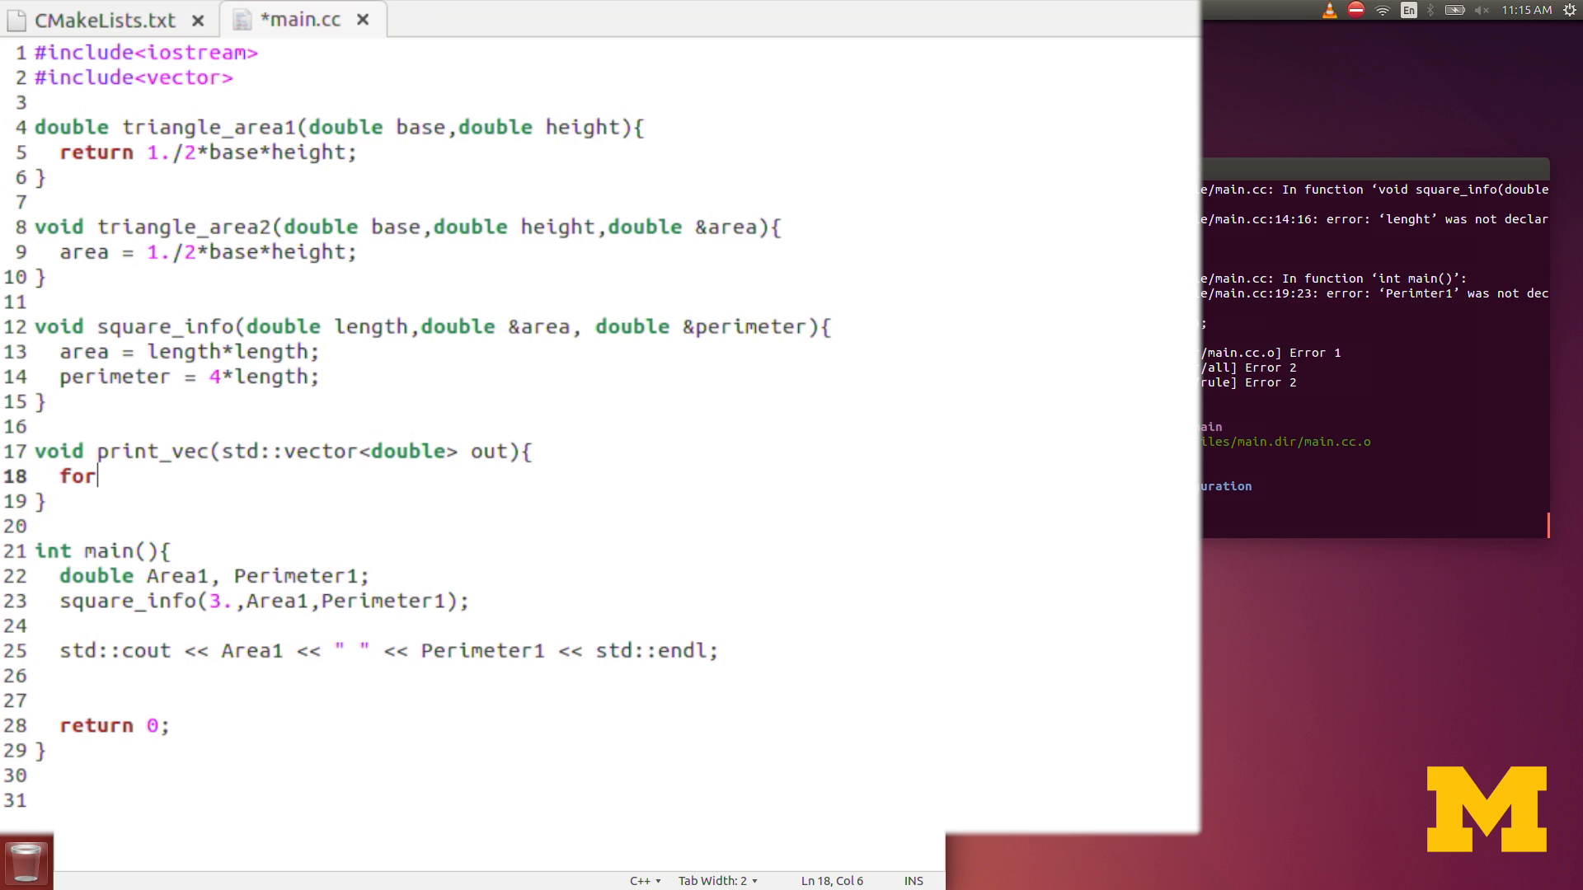
{"action": "type", "text": "(int i"}
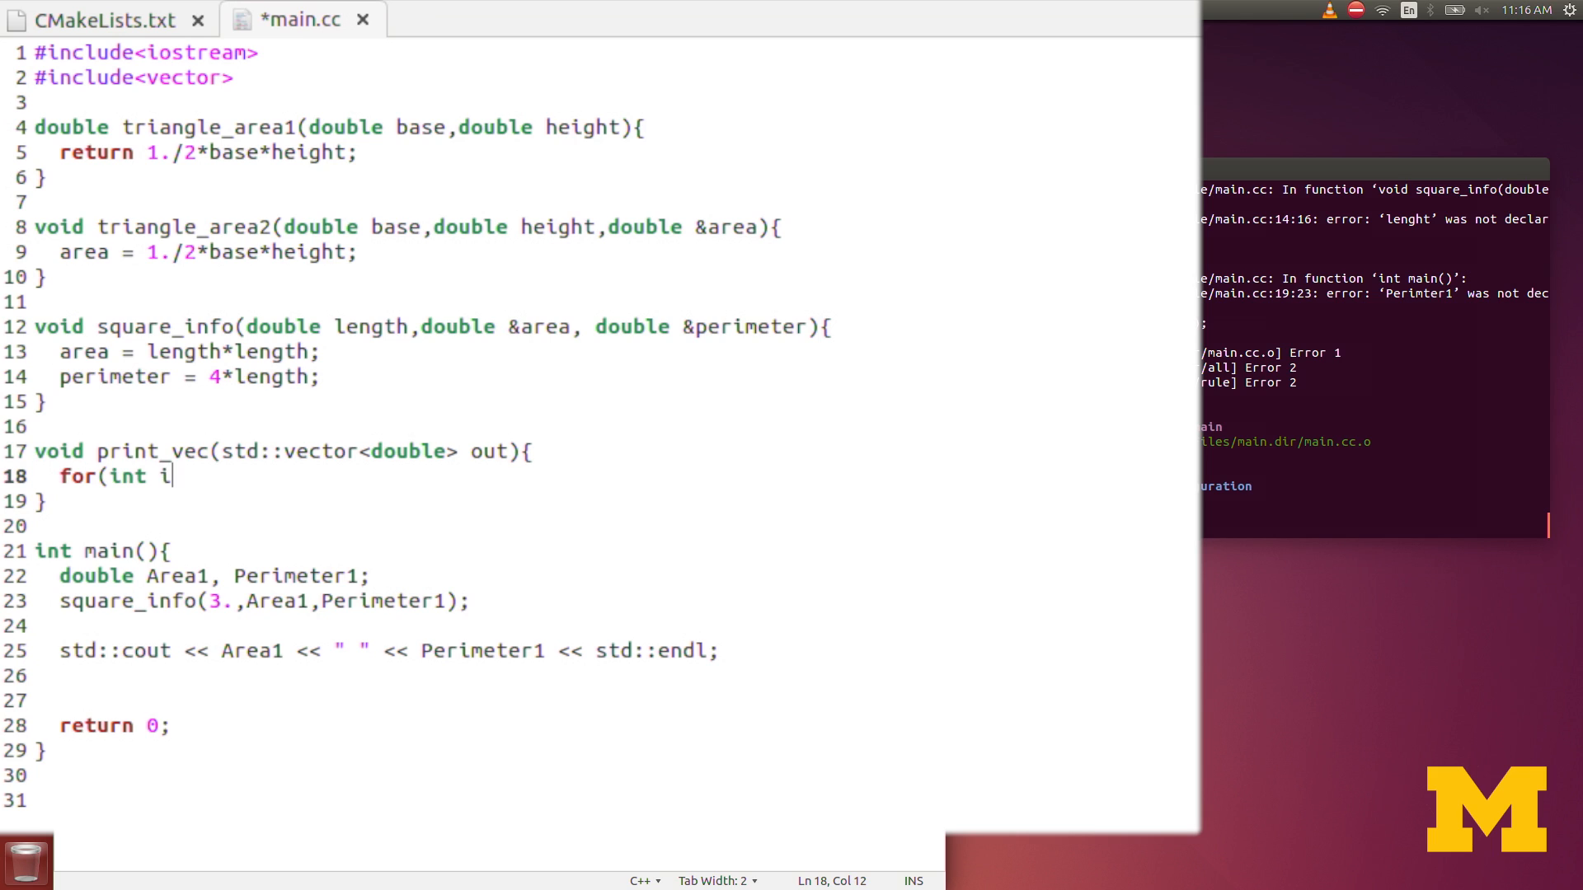
{"action": "type", "text": "= 0; i"}
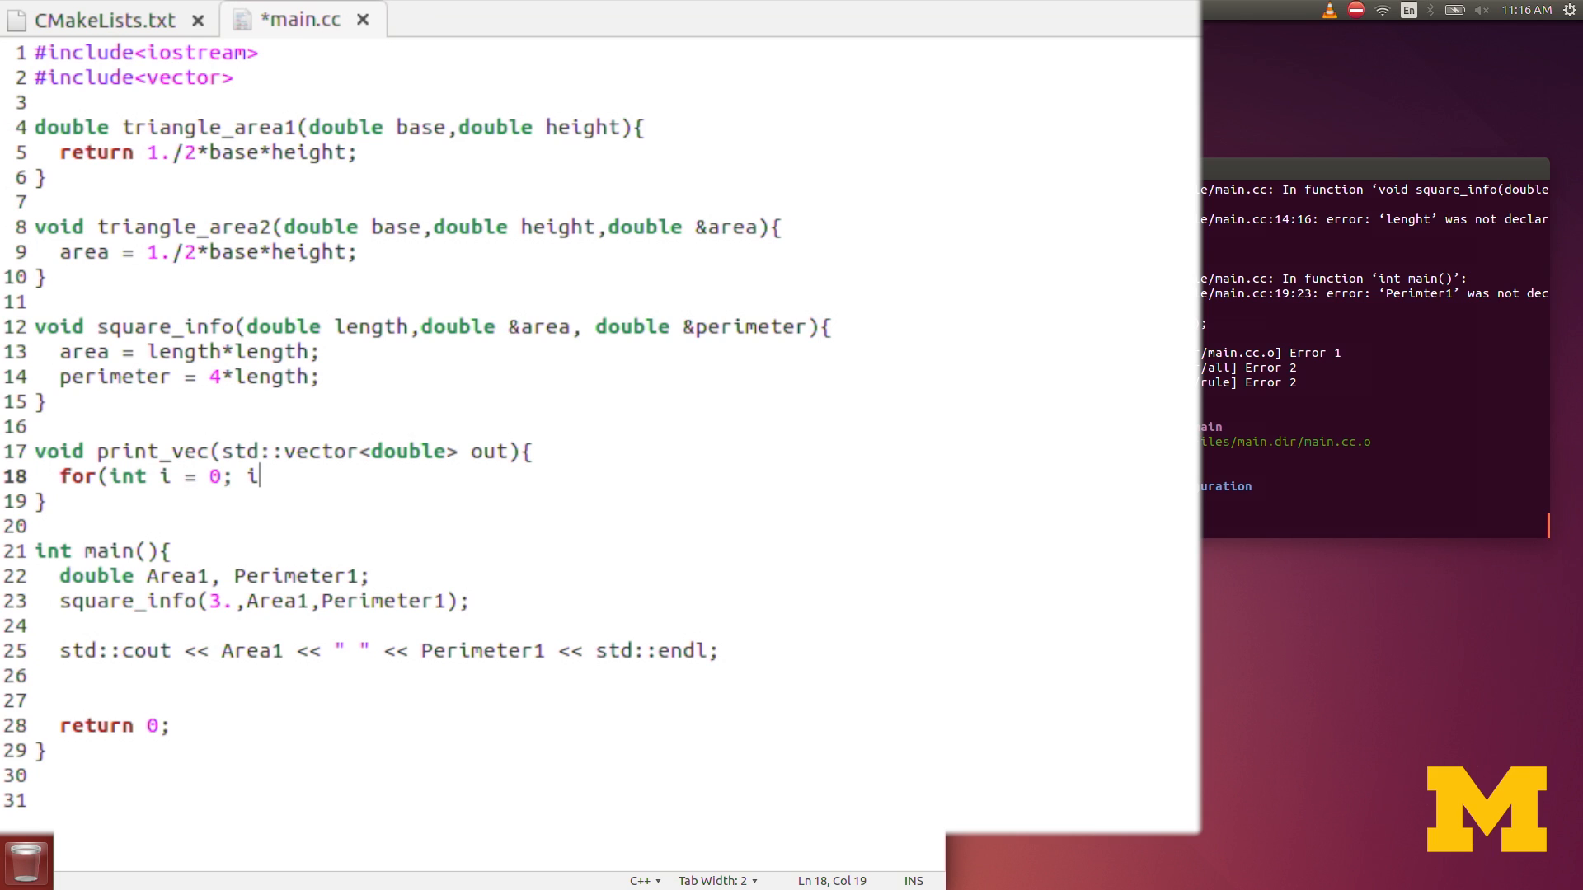
{"action": "type", "text": "<out"}
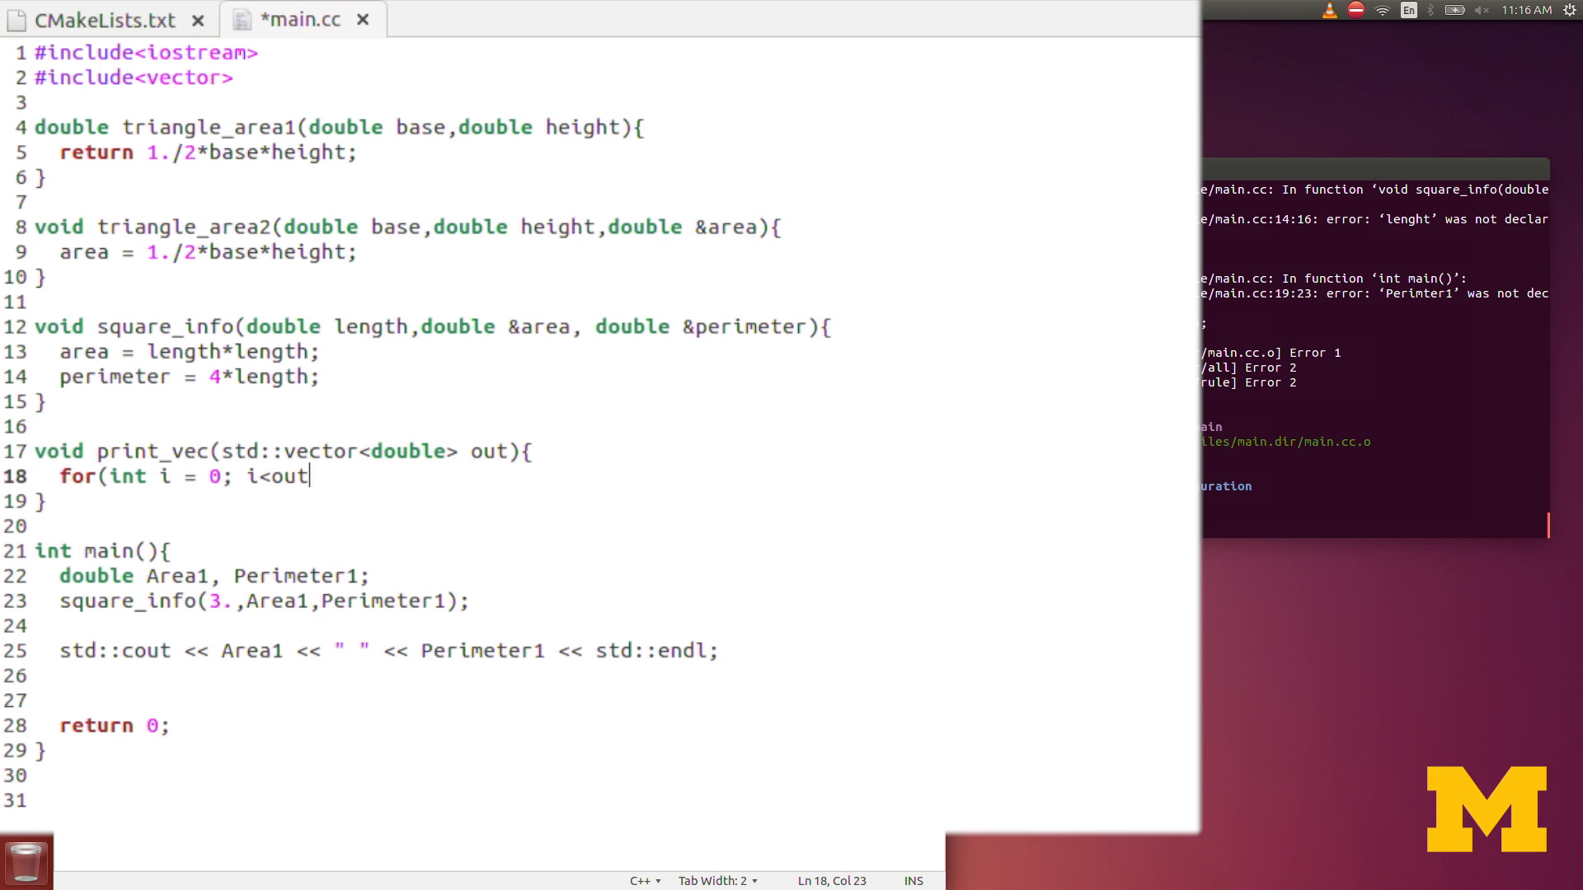
{"action": "type", "text": ".size"}
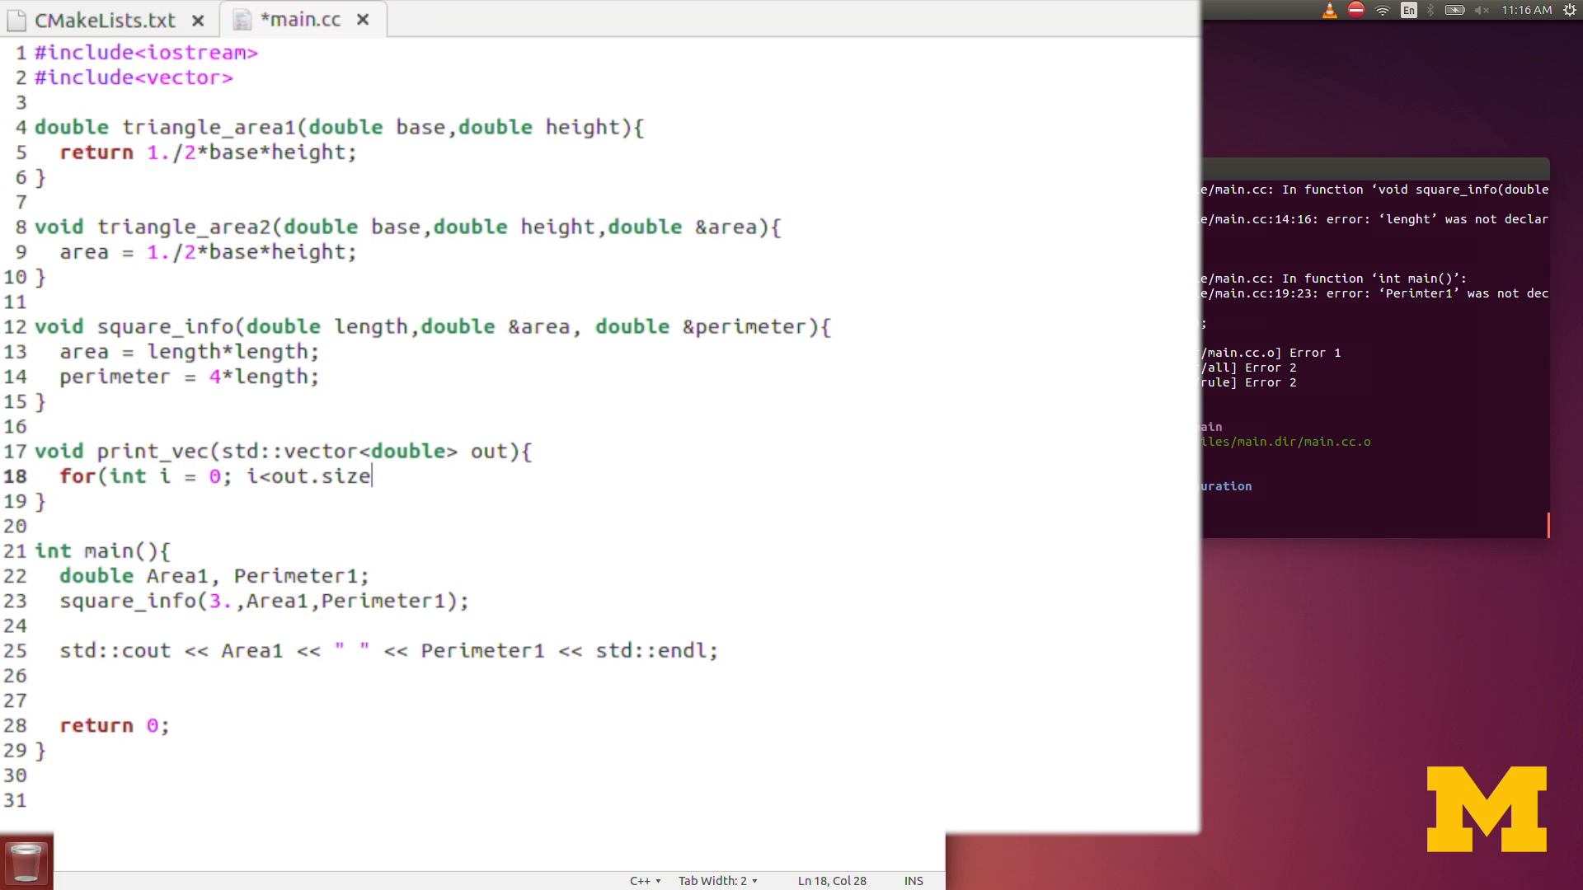
{"action": "type", "text": "(); i"}
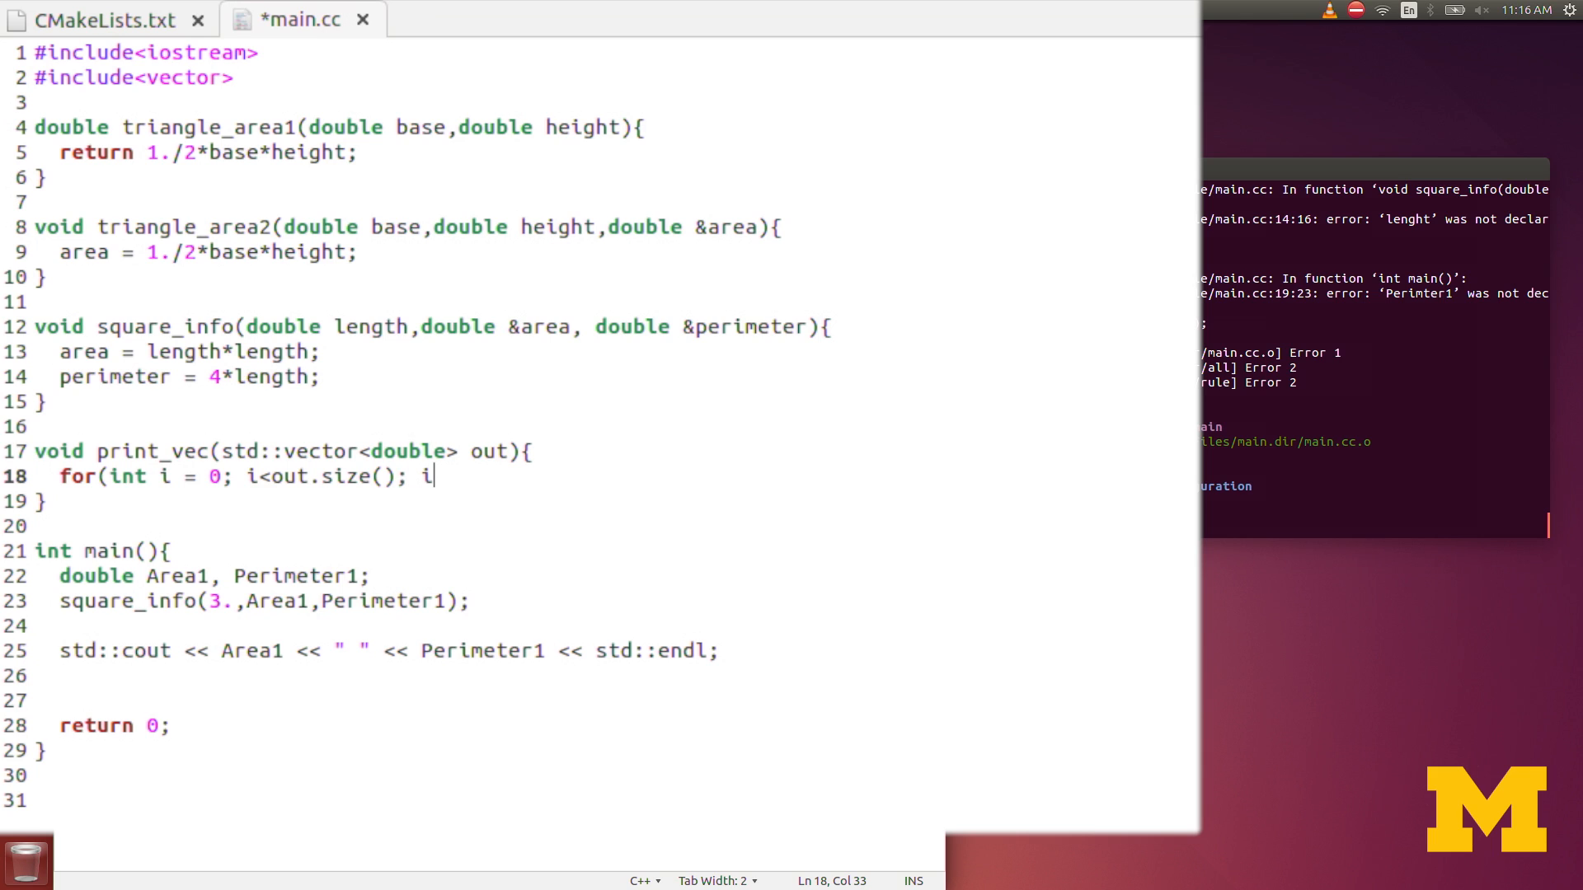
{"action": "type", "text": "++"}
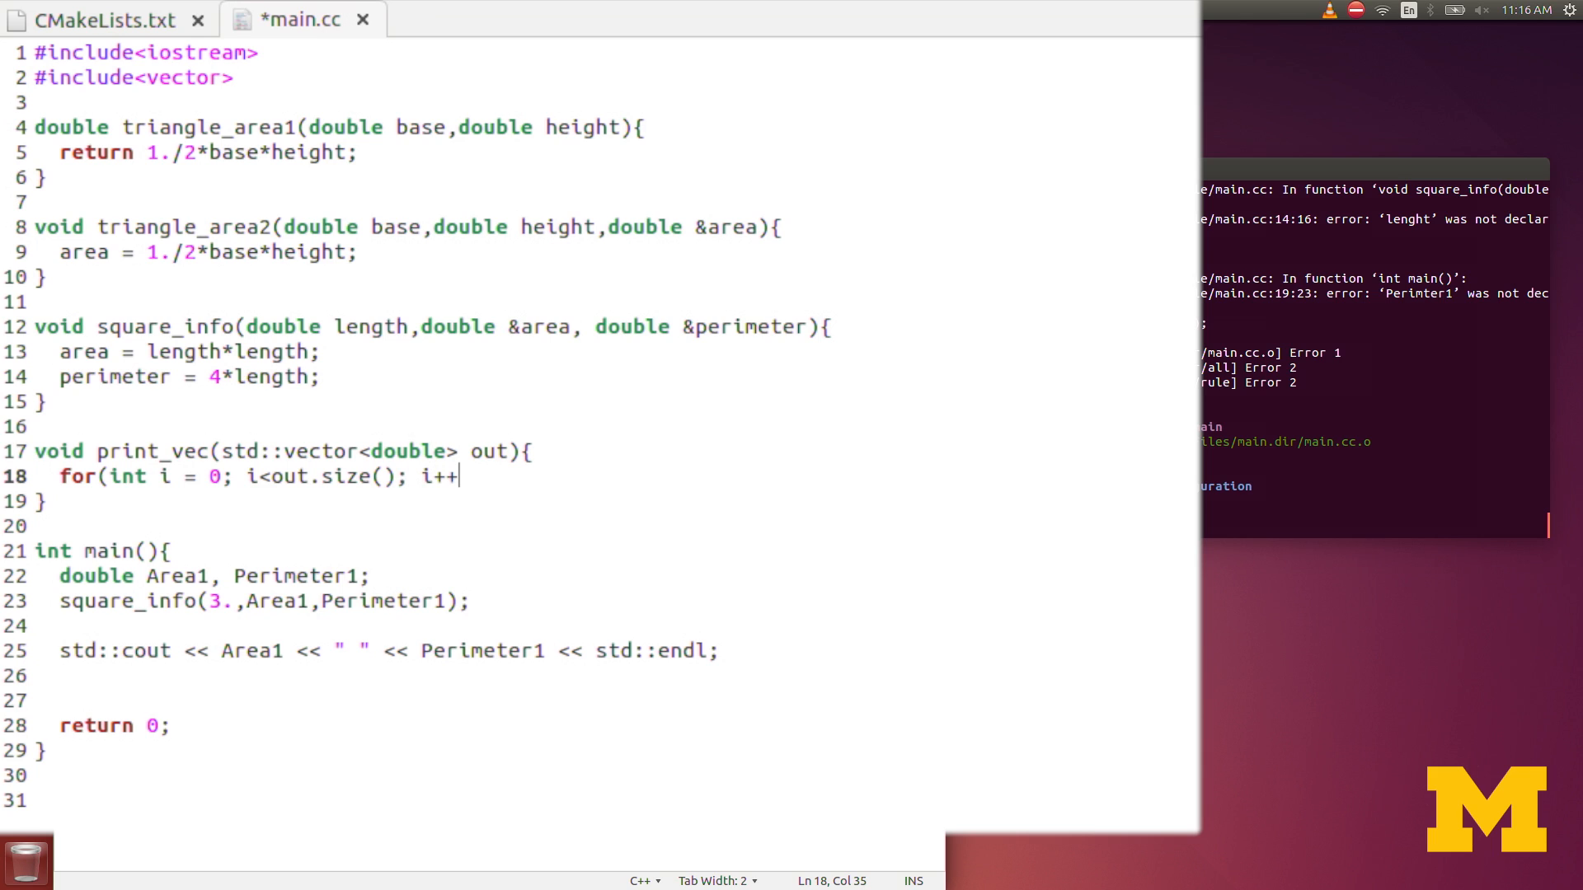
{"action": "type", "text": "{"}
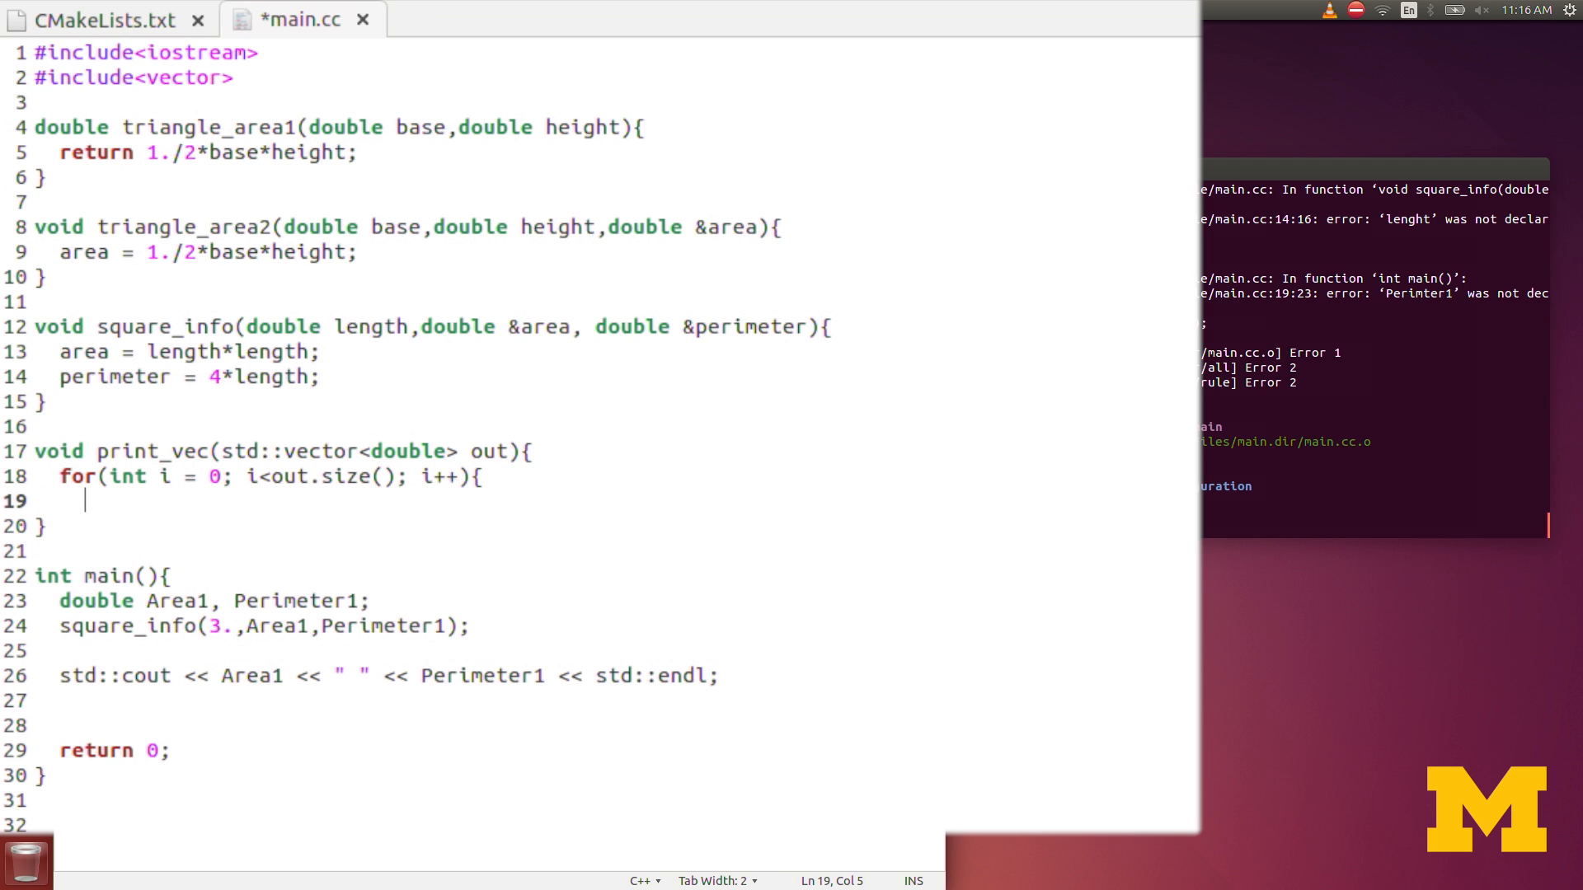
Step: Print each element with std::cout << out[i] << std::endl; and save main.cc
{"action": "type", "text": "std::cout"}
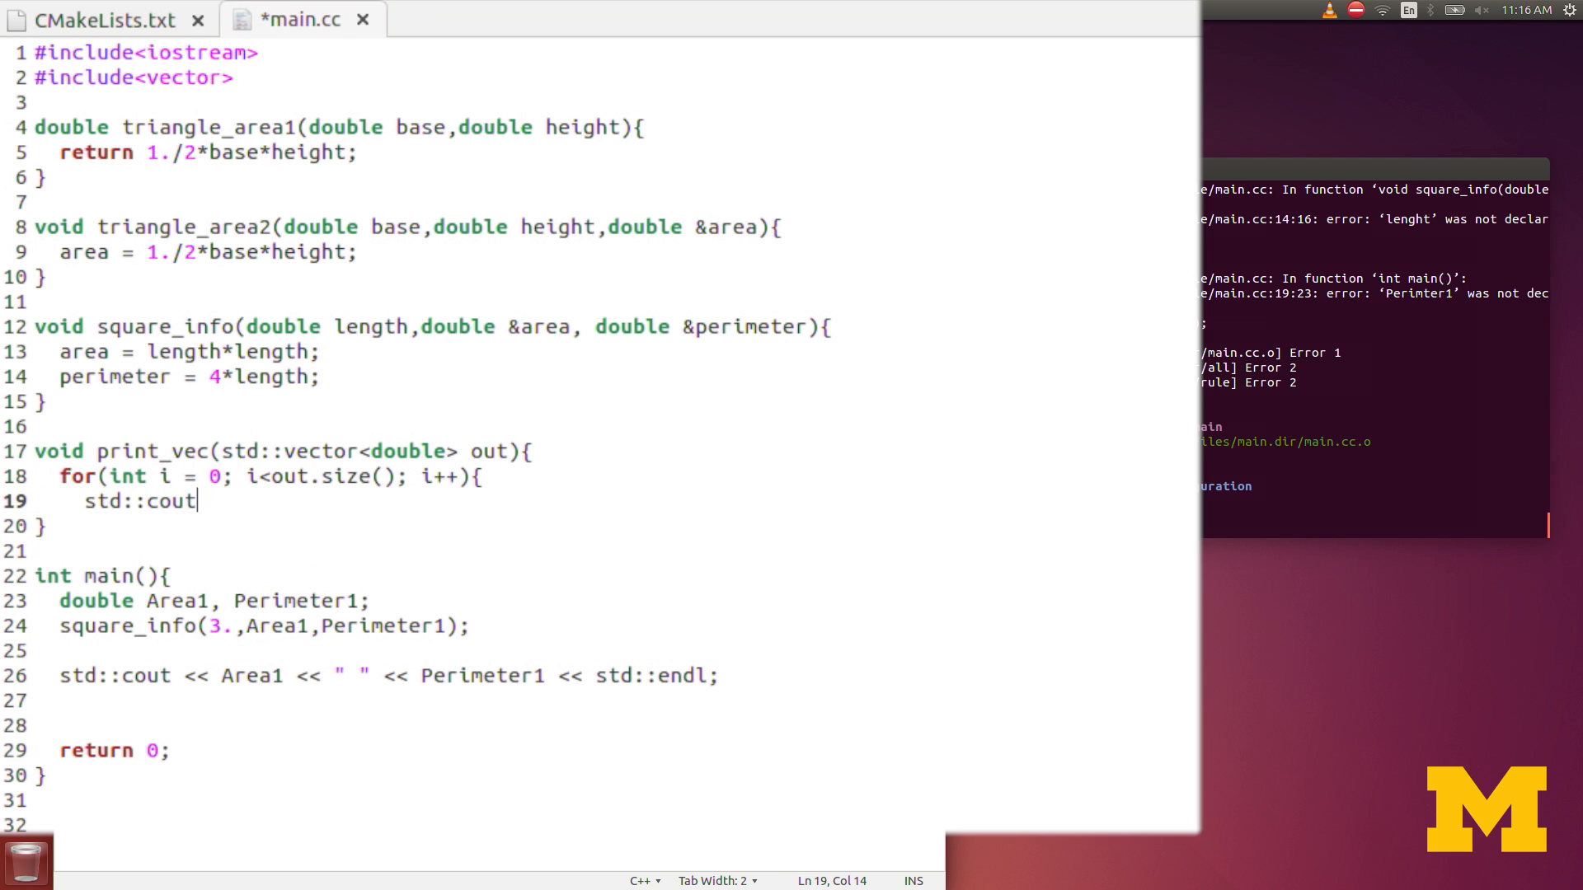
{"action": "type", "text": "<< o"}
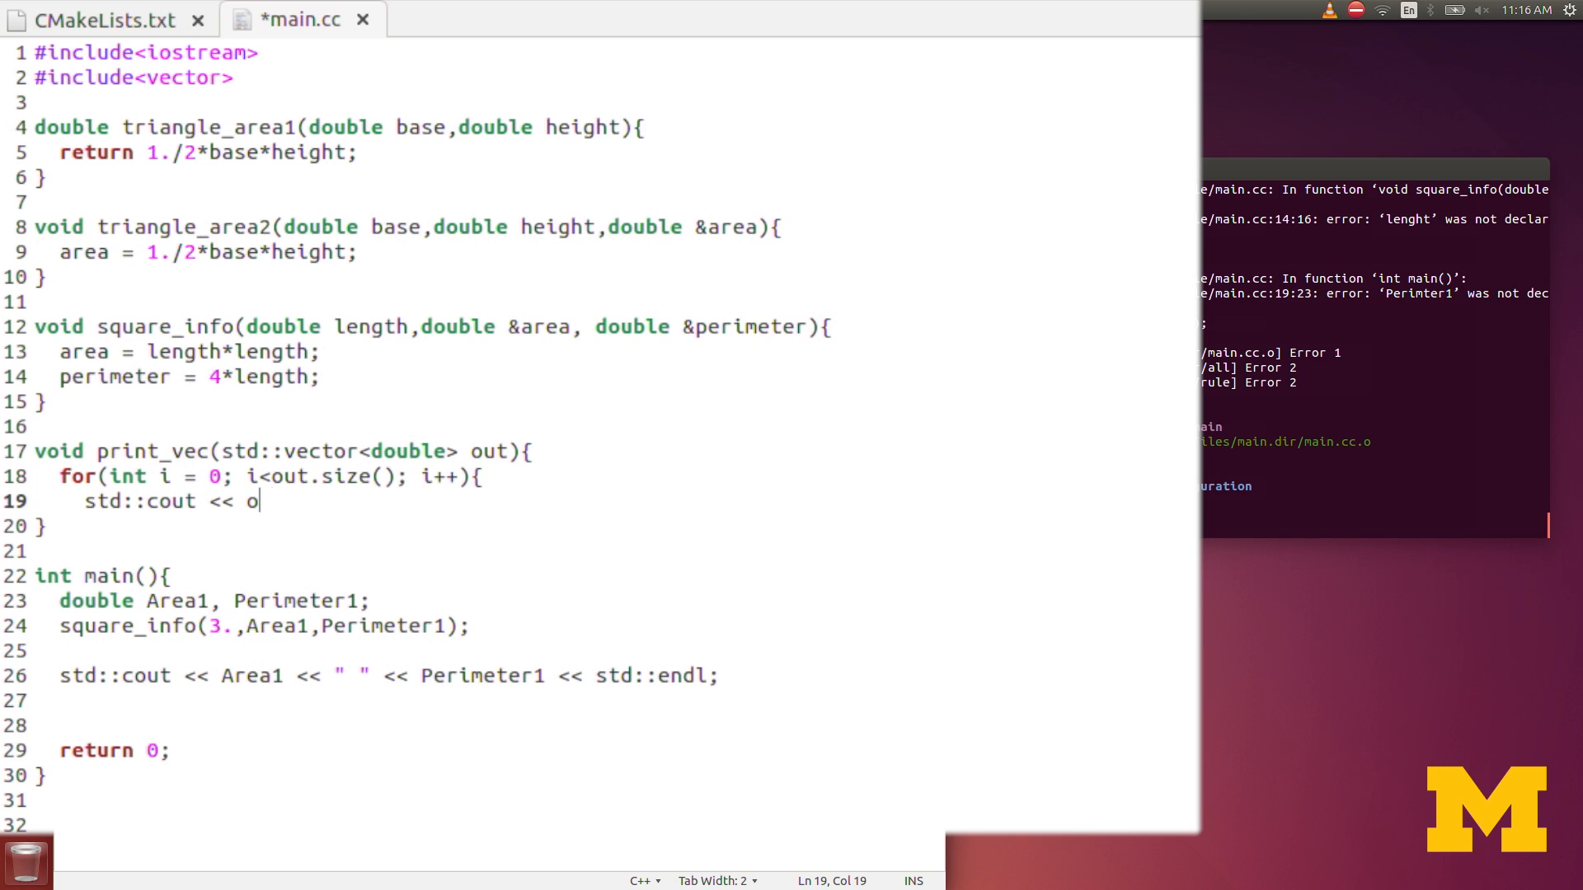
{"action": "type", "text": "ut[i"}
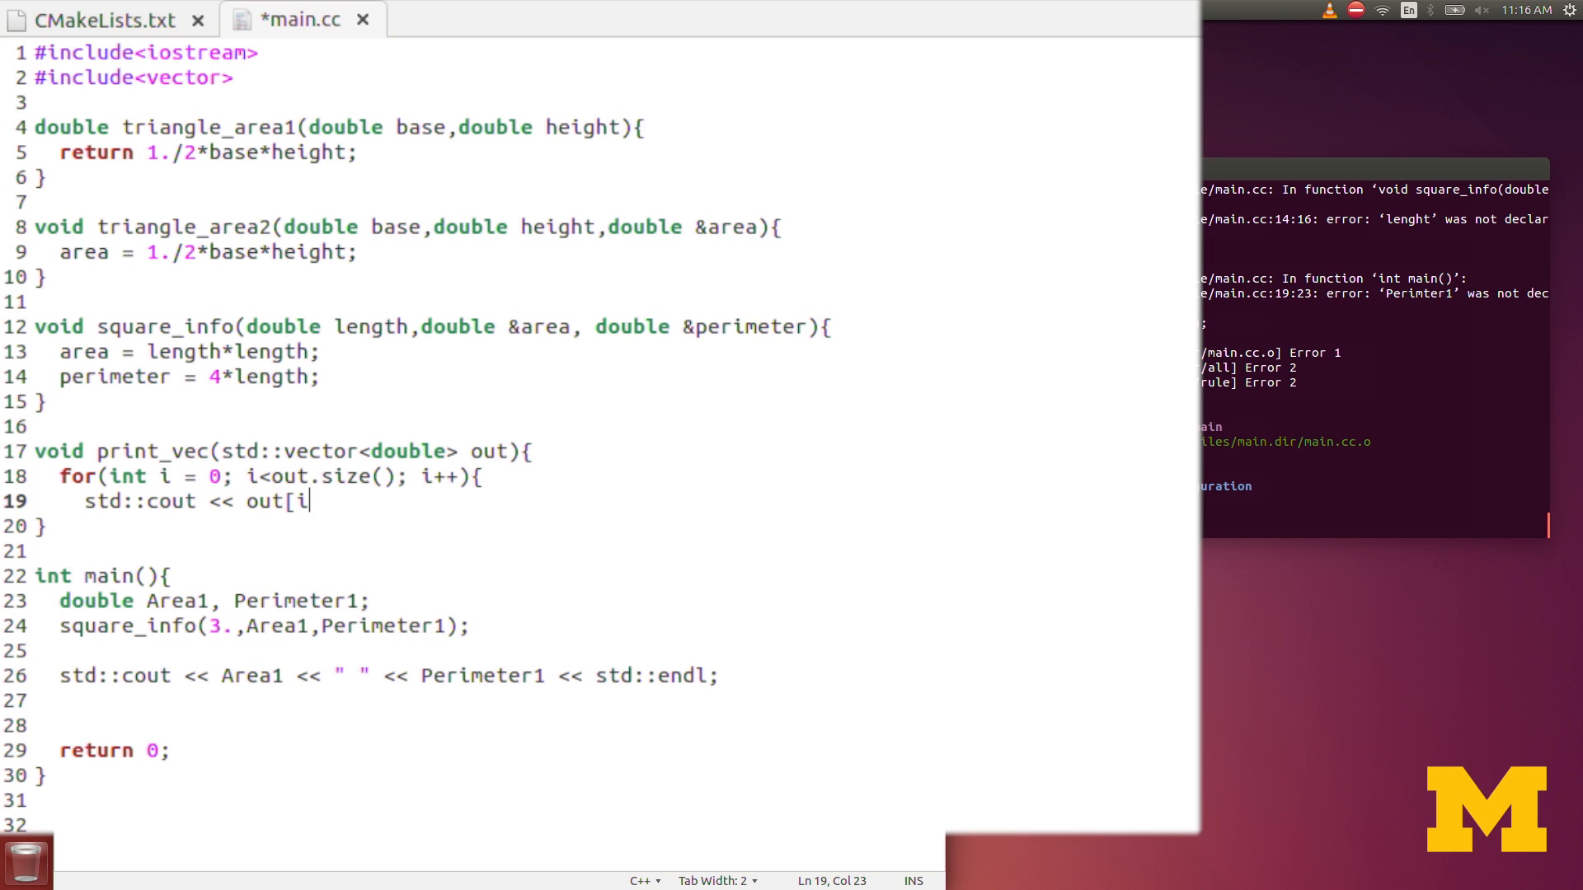
{"action": "type", "text": "] <<"}
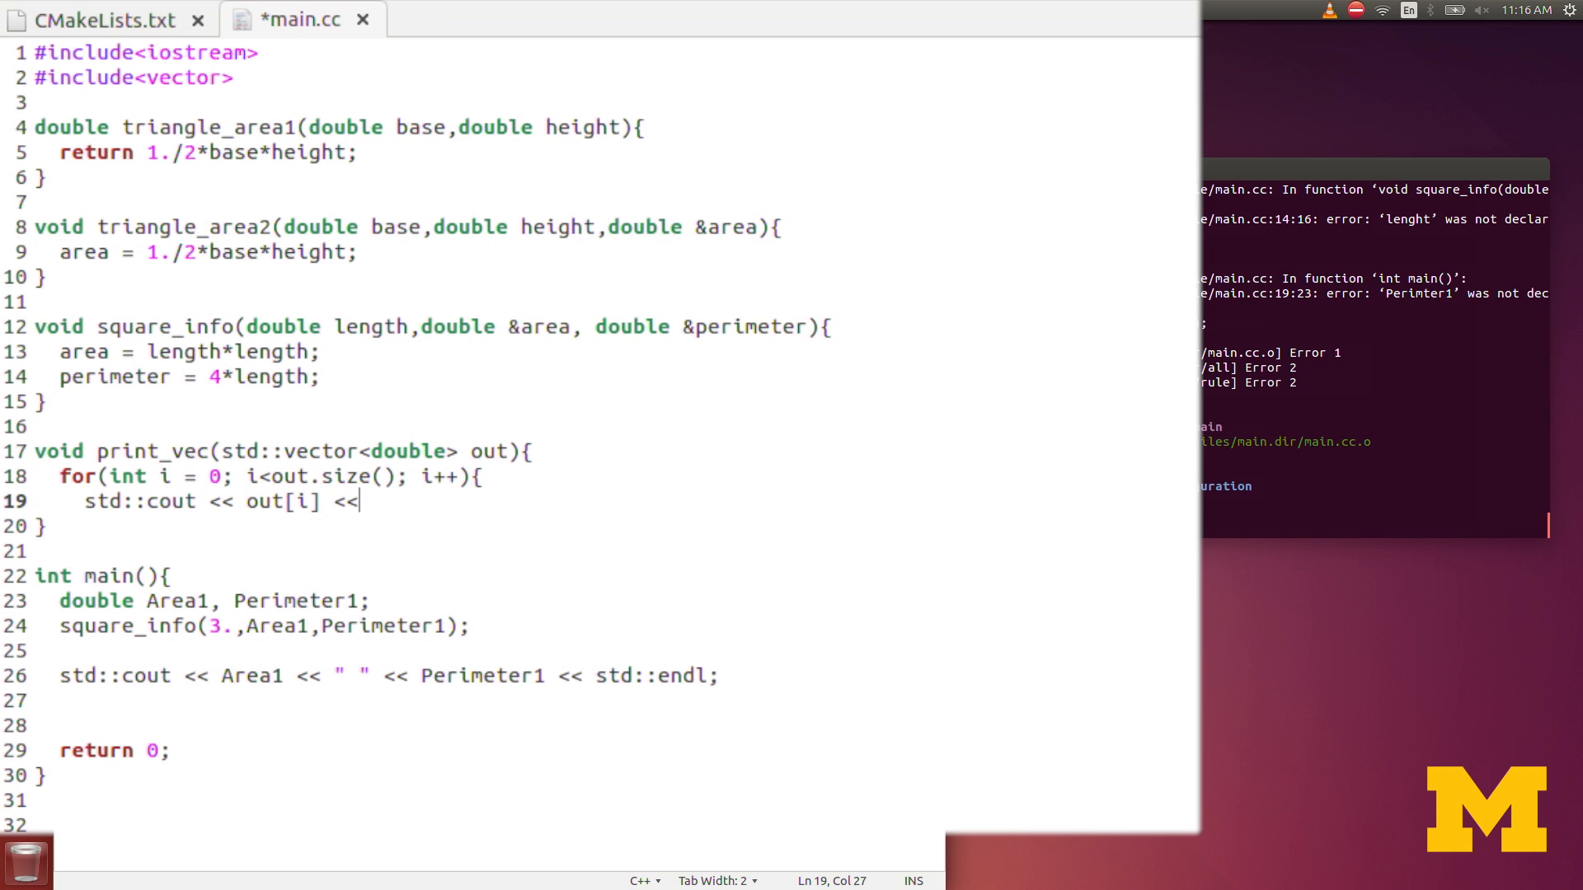
{"action": "type", "text": "st"}
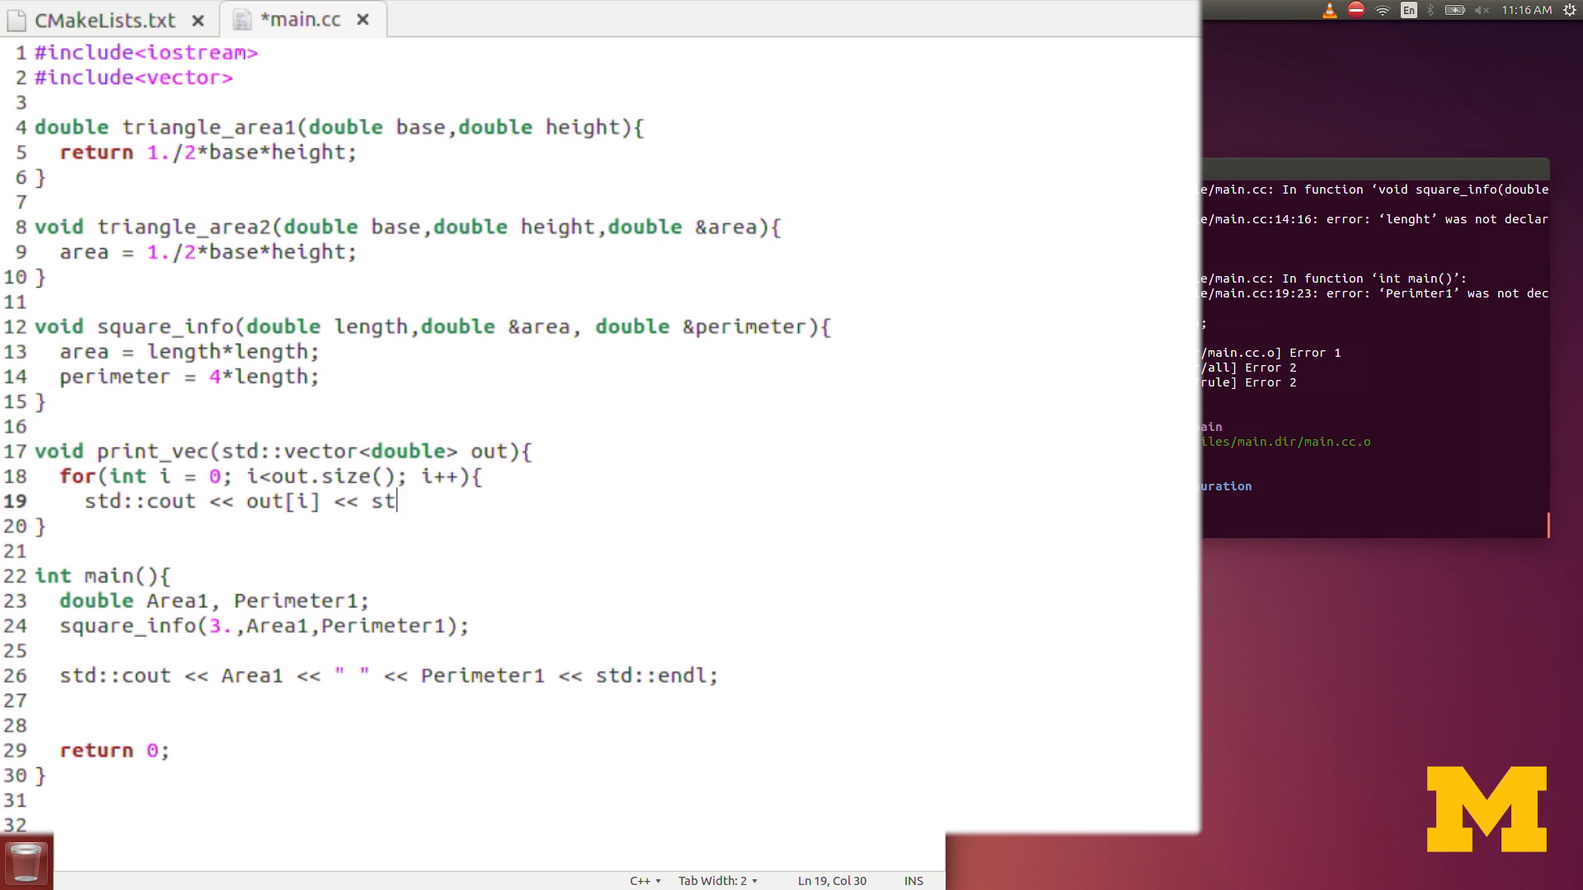
{"action": "type", "text": "d::endl;"}
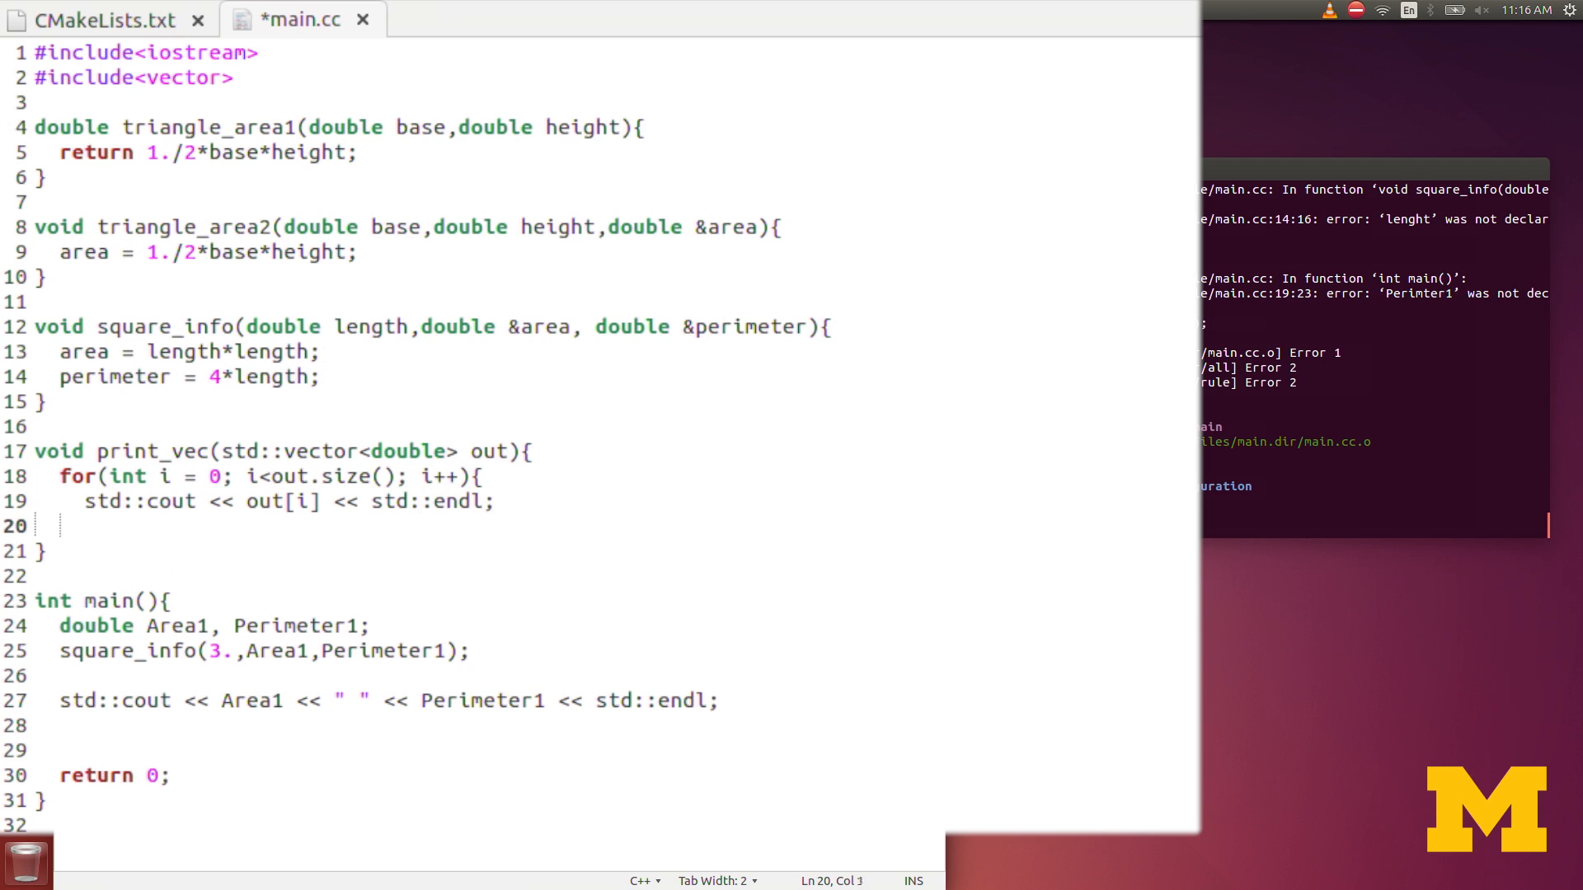
{"action": "key", "text": "ctrl+s"}
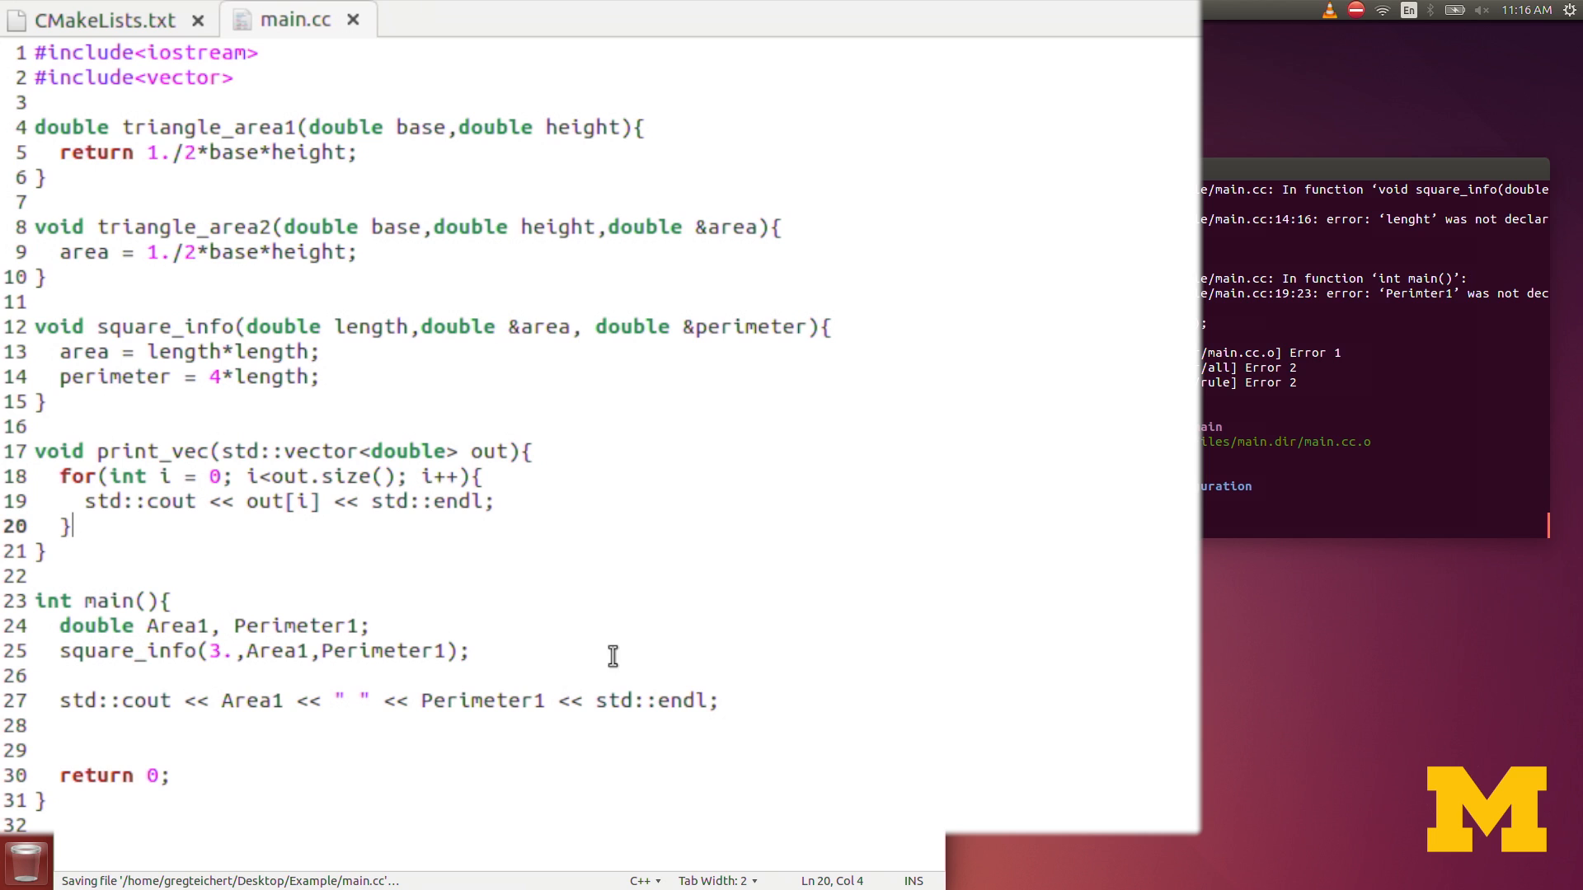
{"action": "left_click_drag", "start_coordinate": [55, 625], "coordinate": [718, 701]}
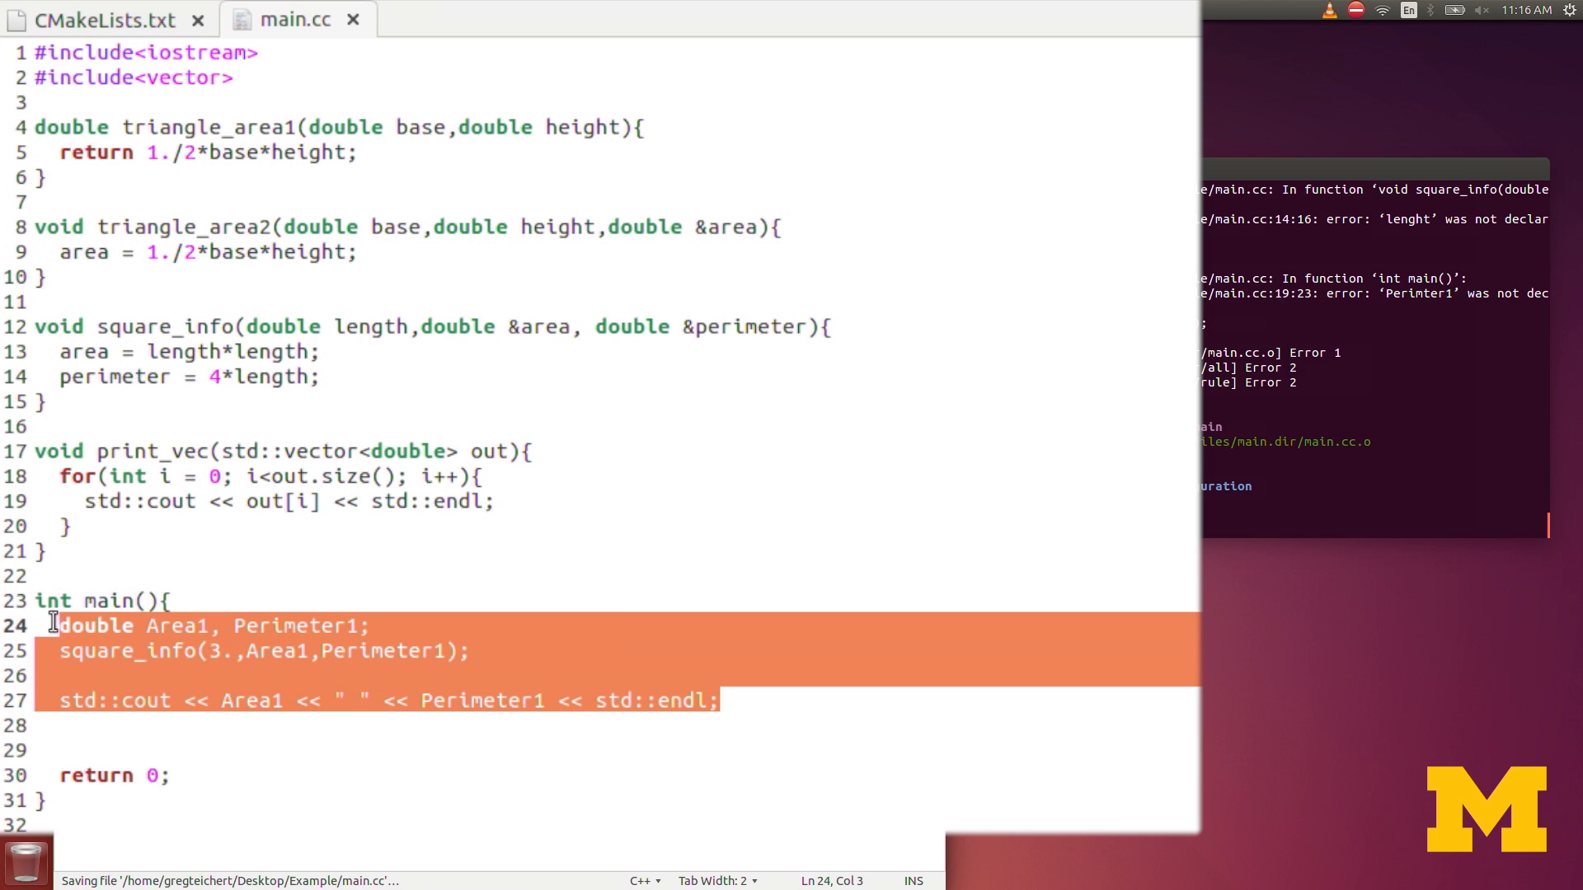